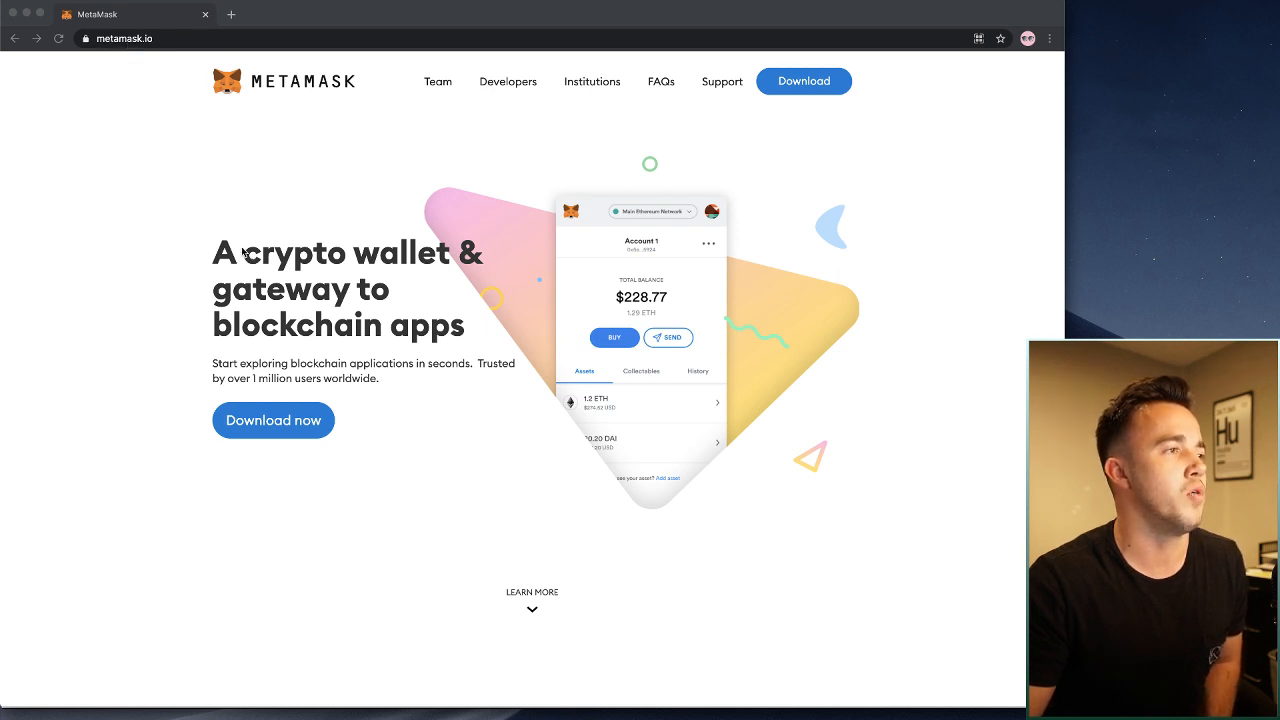
mouse_move(565, 272)
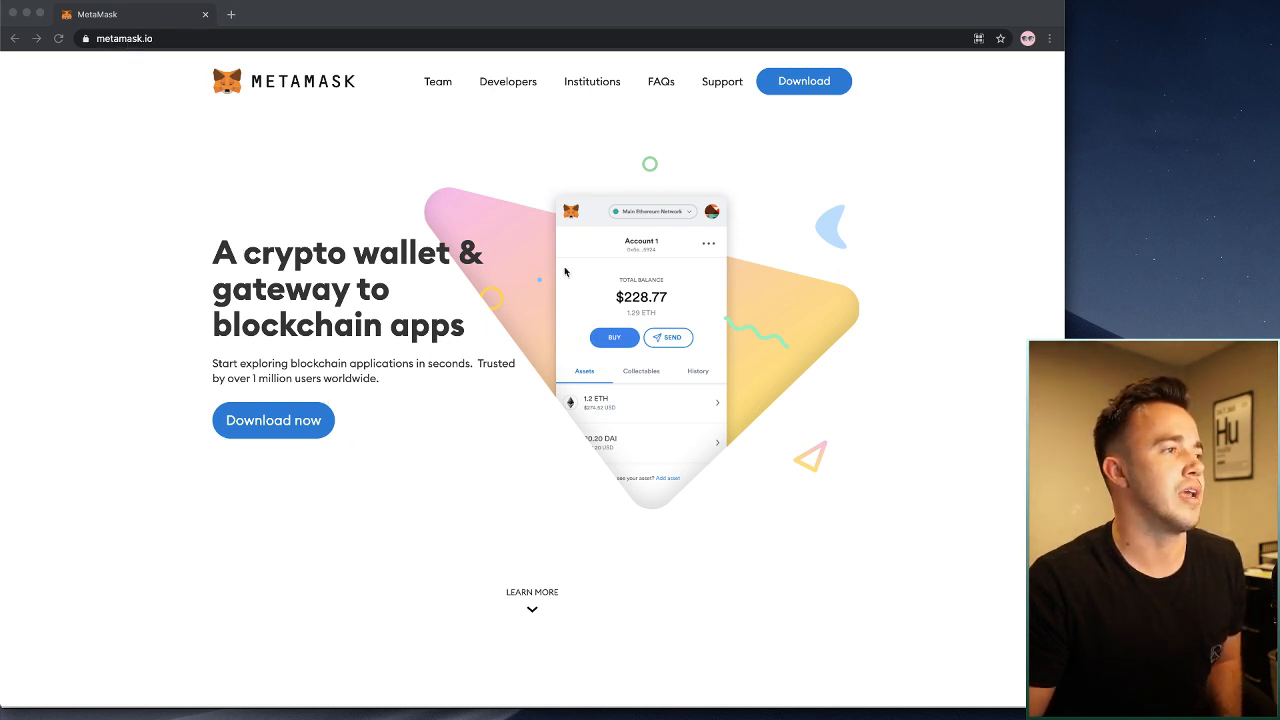
- Download MetaMask from metamask.io, reaching its Chrome Web Store listing
click(803, 81)
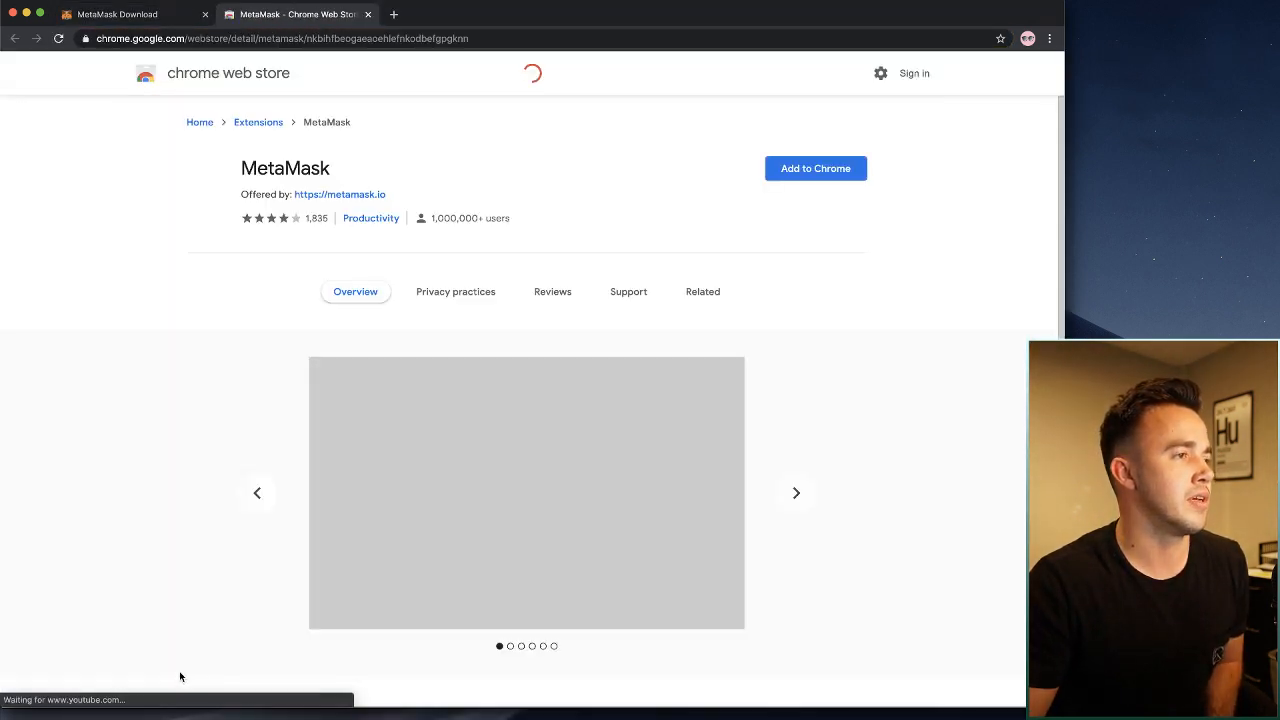
- Add the MetaMask extension to Chrome and confirm the installation
click(815, 168)
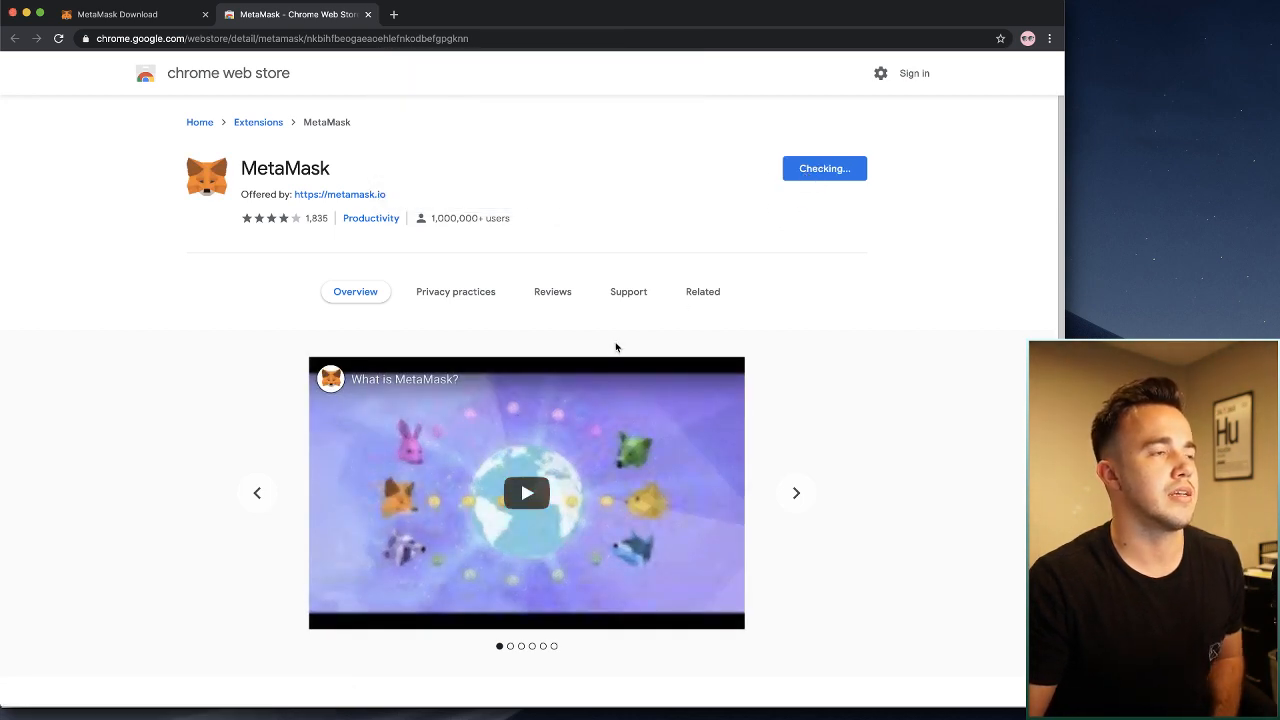
mouse_move(515, 280)
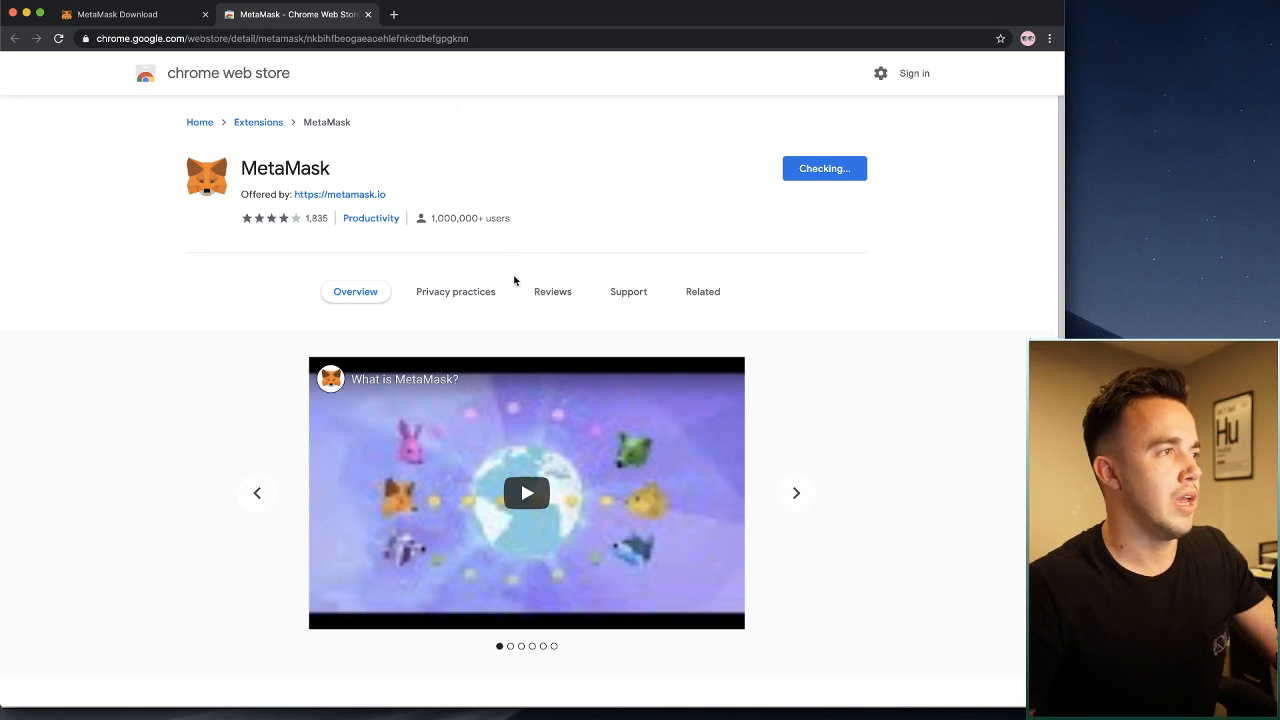
click(823, 168)
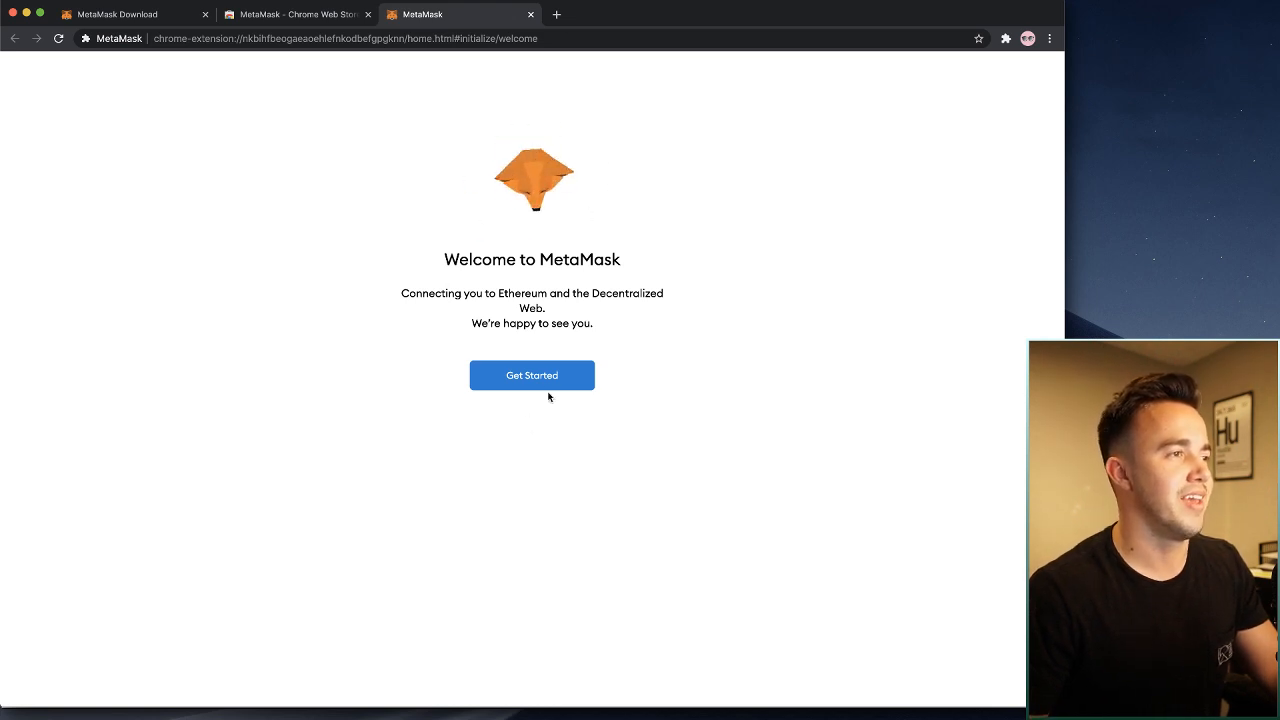
- Choose Get Started, Create a Wallet, and agree to share anonymous usage data
click(531, 375)
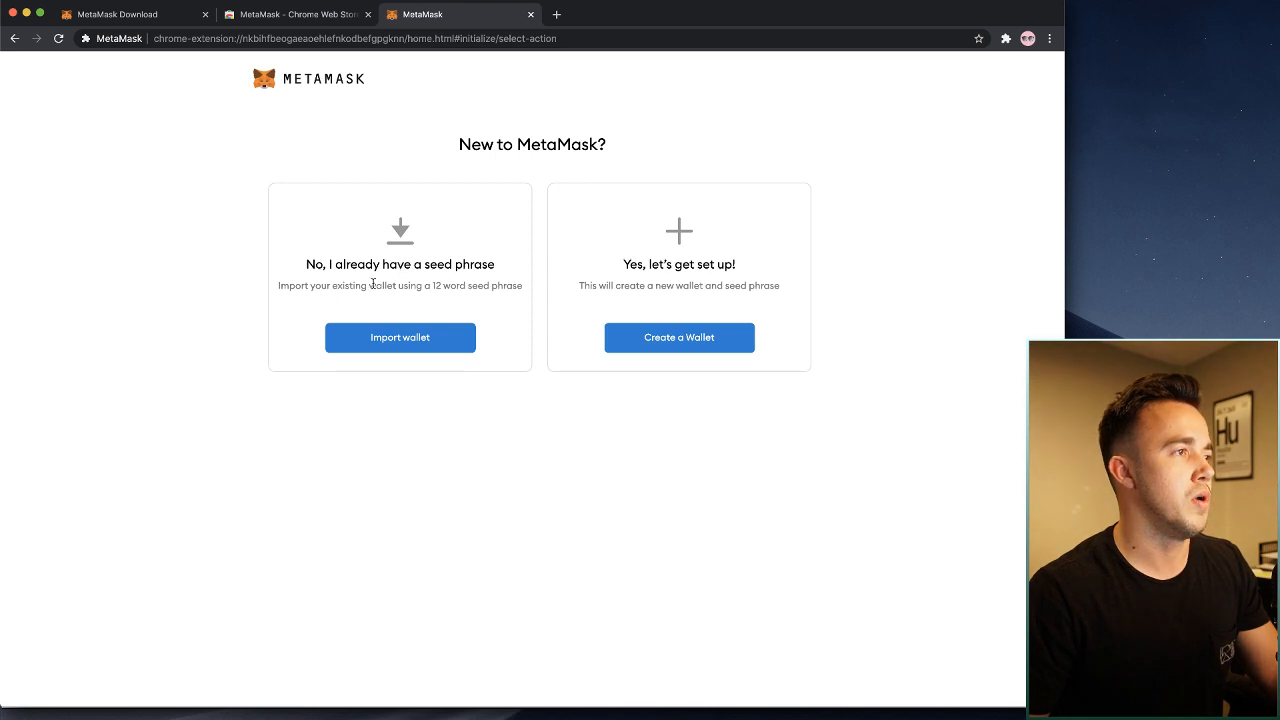
mouse_move(355, 318)
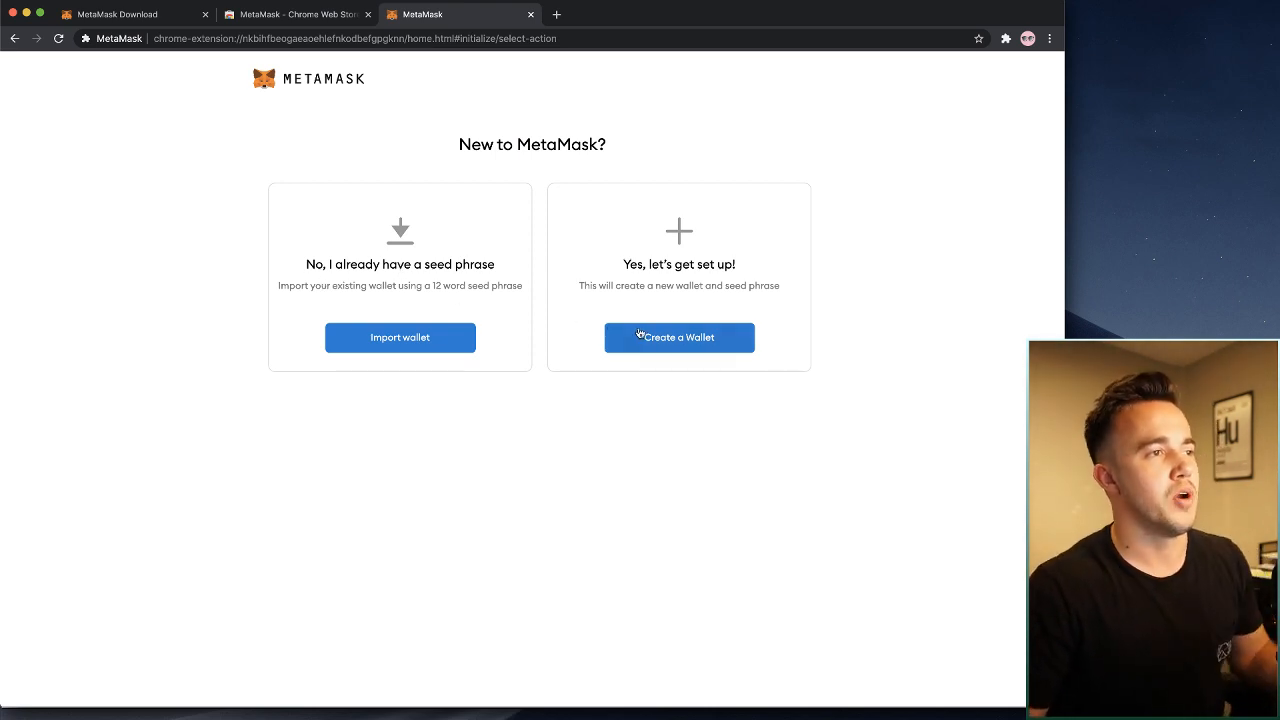
click(679, 337)
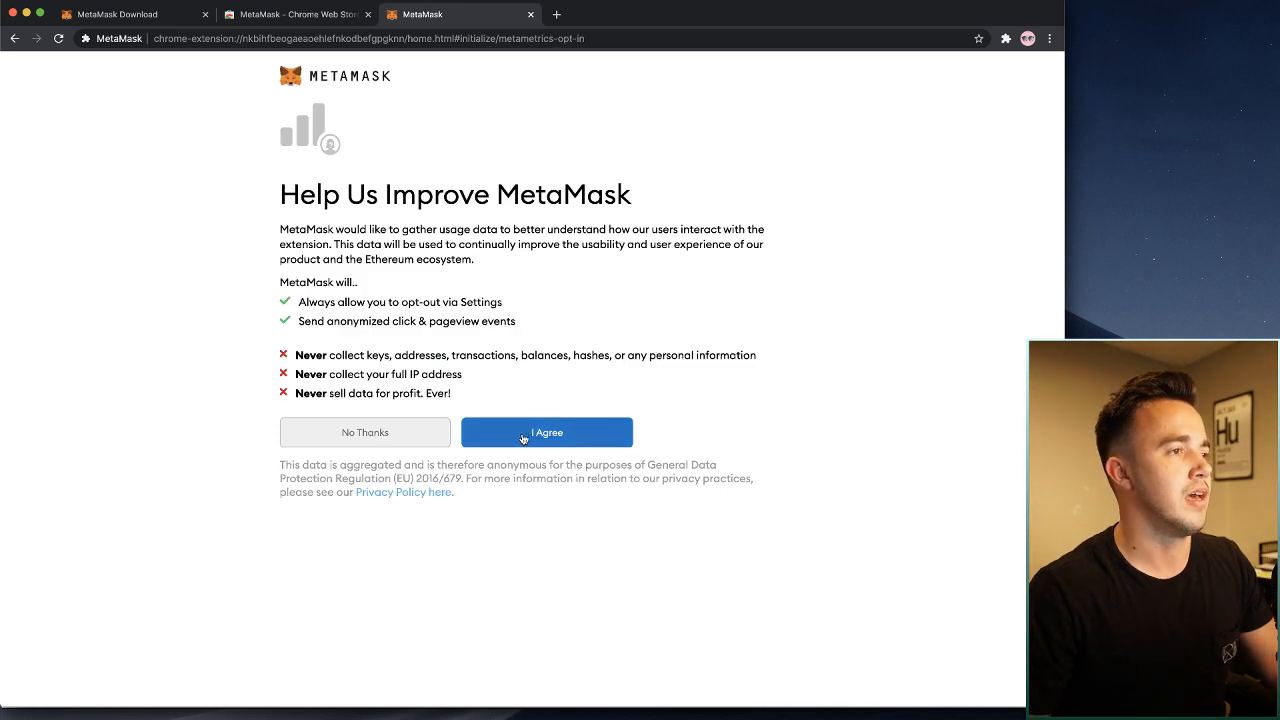
click(547, 432)
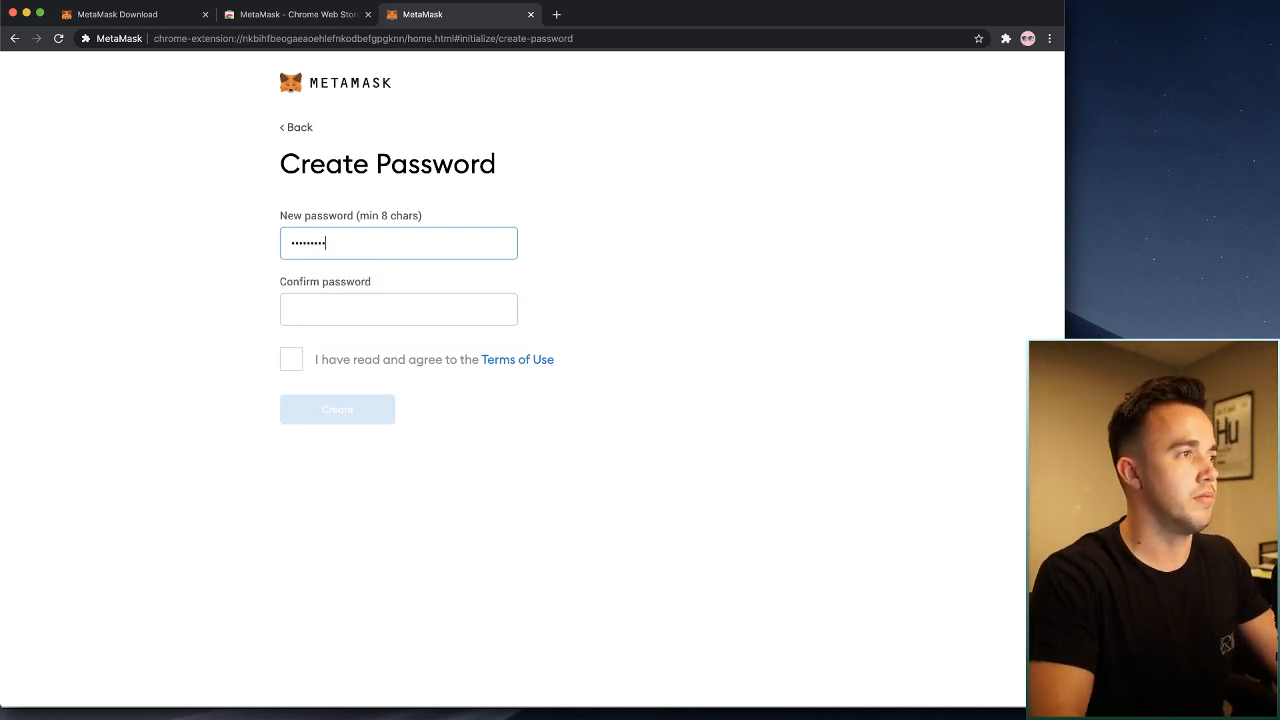
- Enter and confirm the new wallet password, and accept the Terms of Use
text(•••)
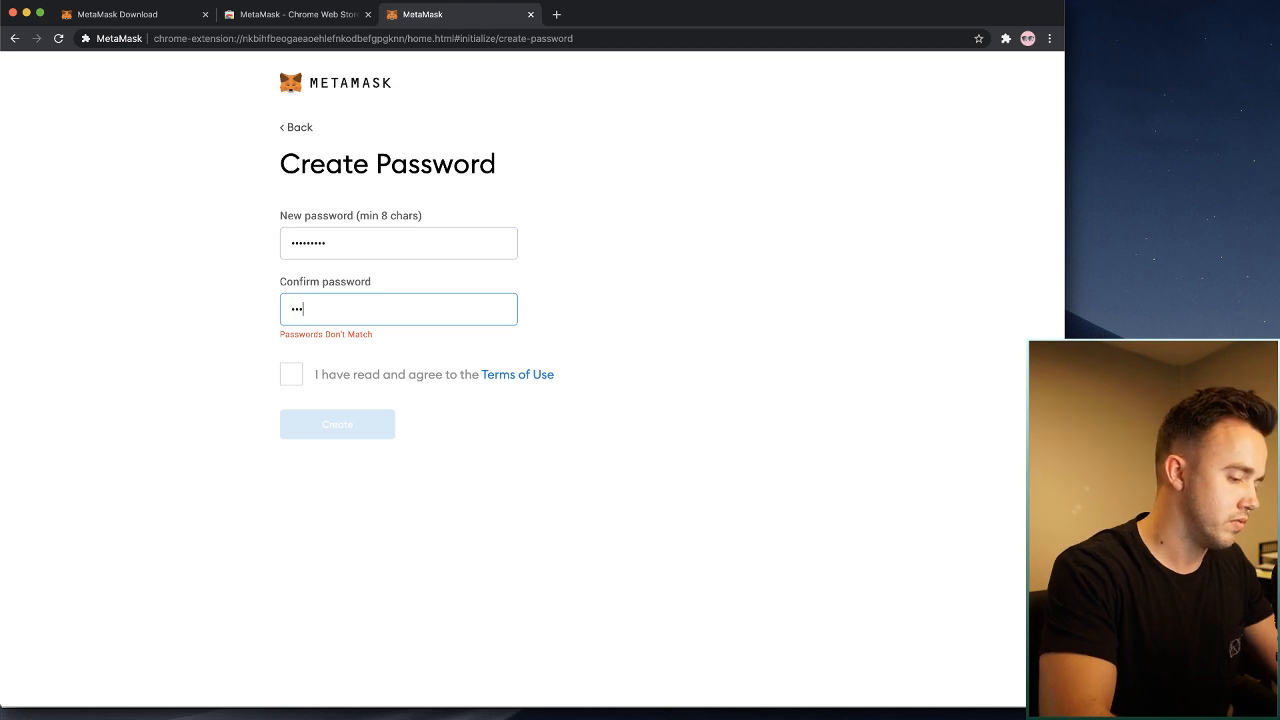
text(password)
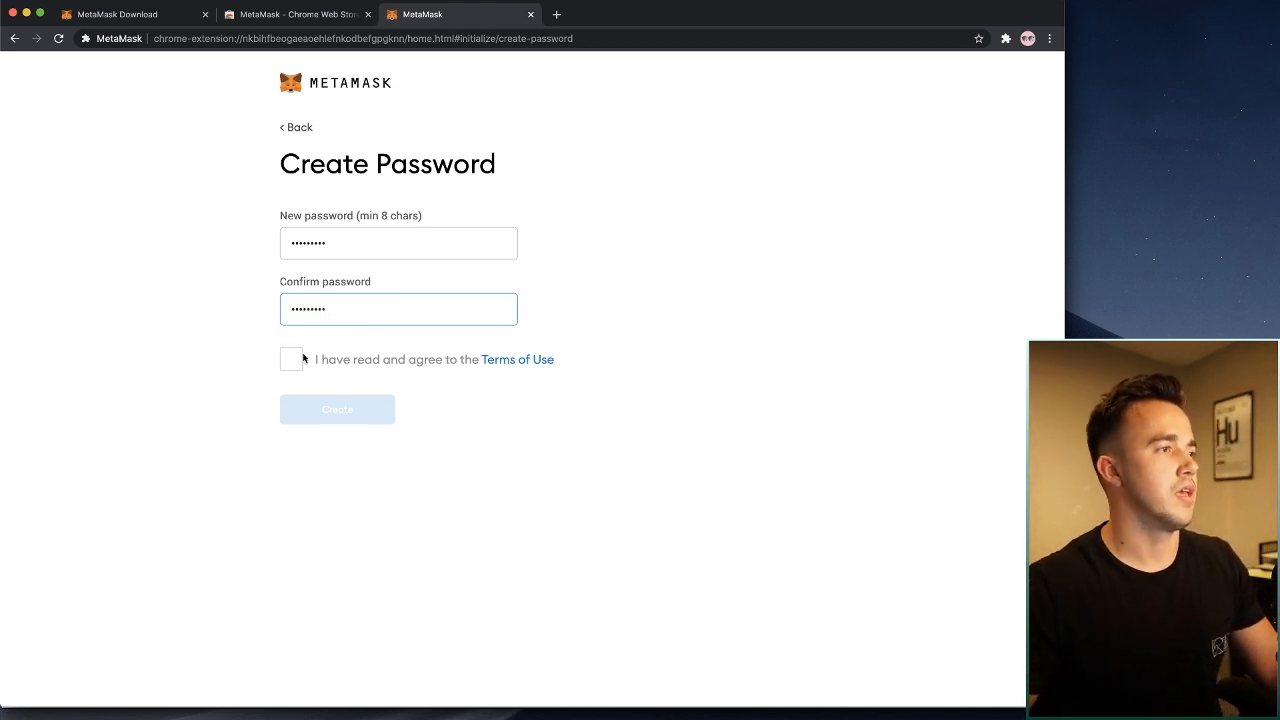
click(337, 409)
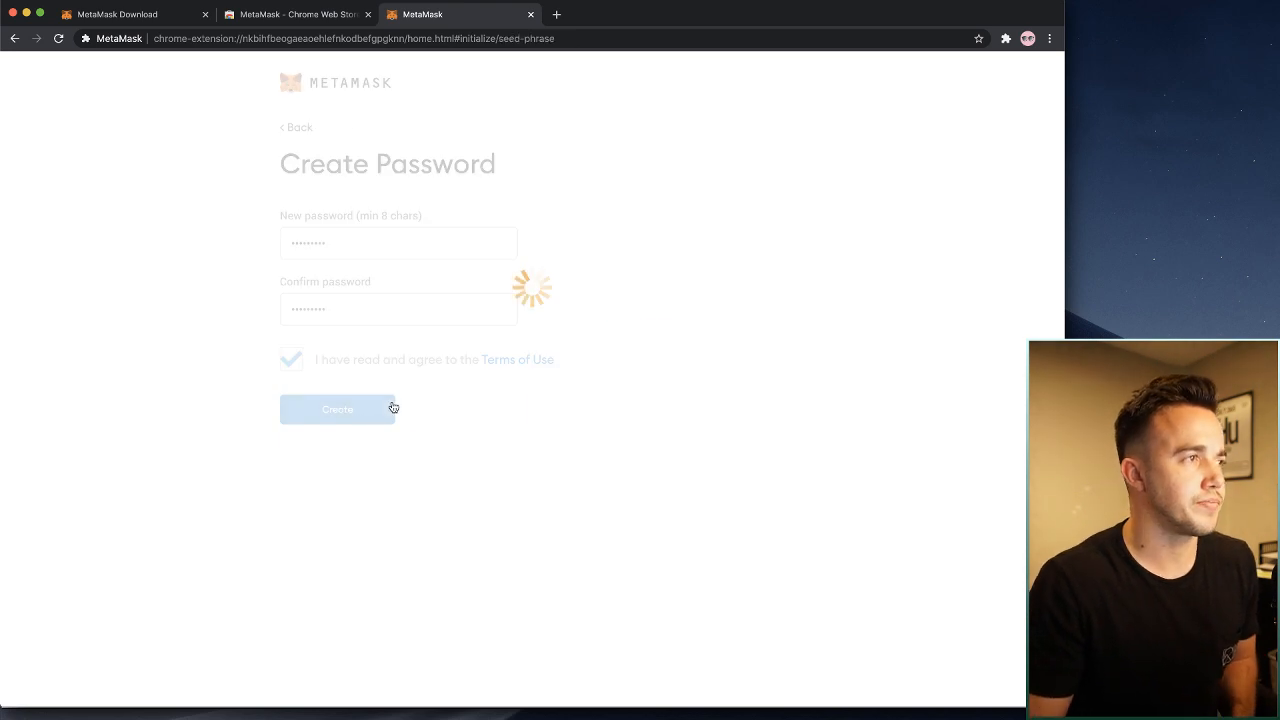
- Create the wallet and wait for the hidden Secret Backup Phrase page
click(337, 409)
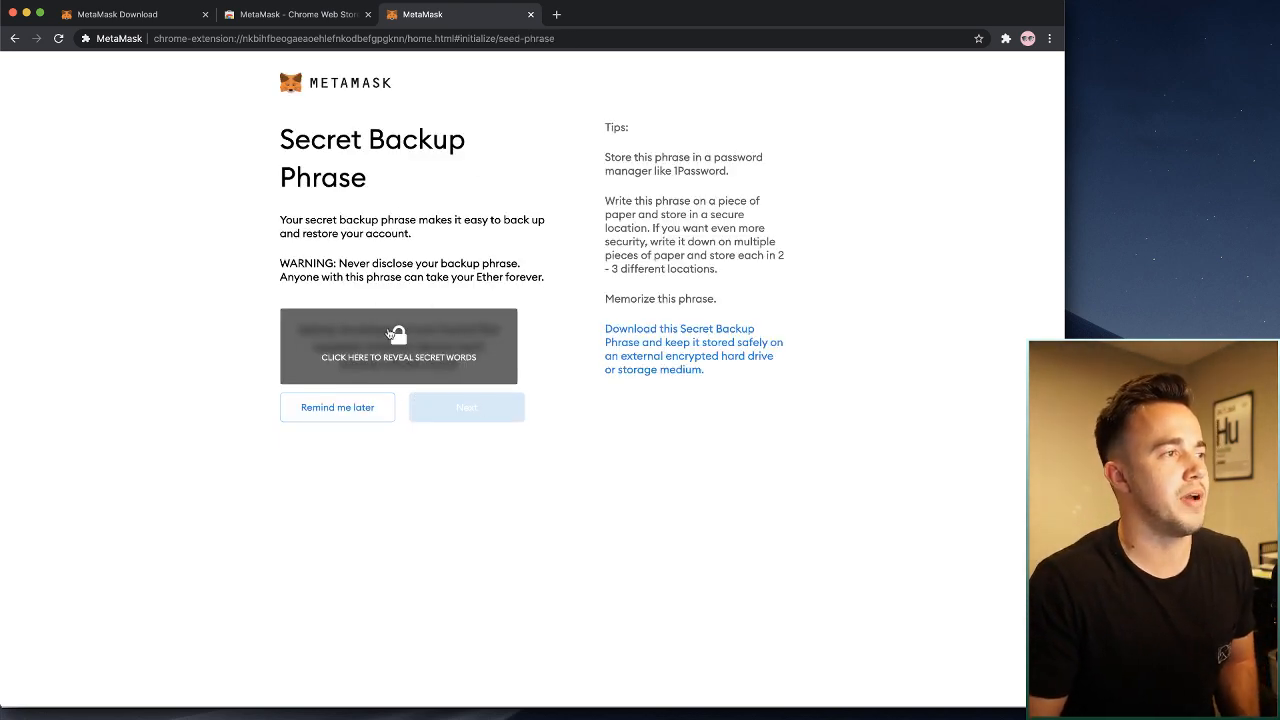
mouse_move(259, 321)
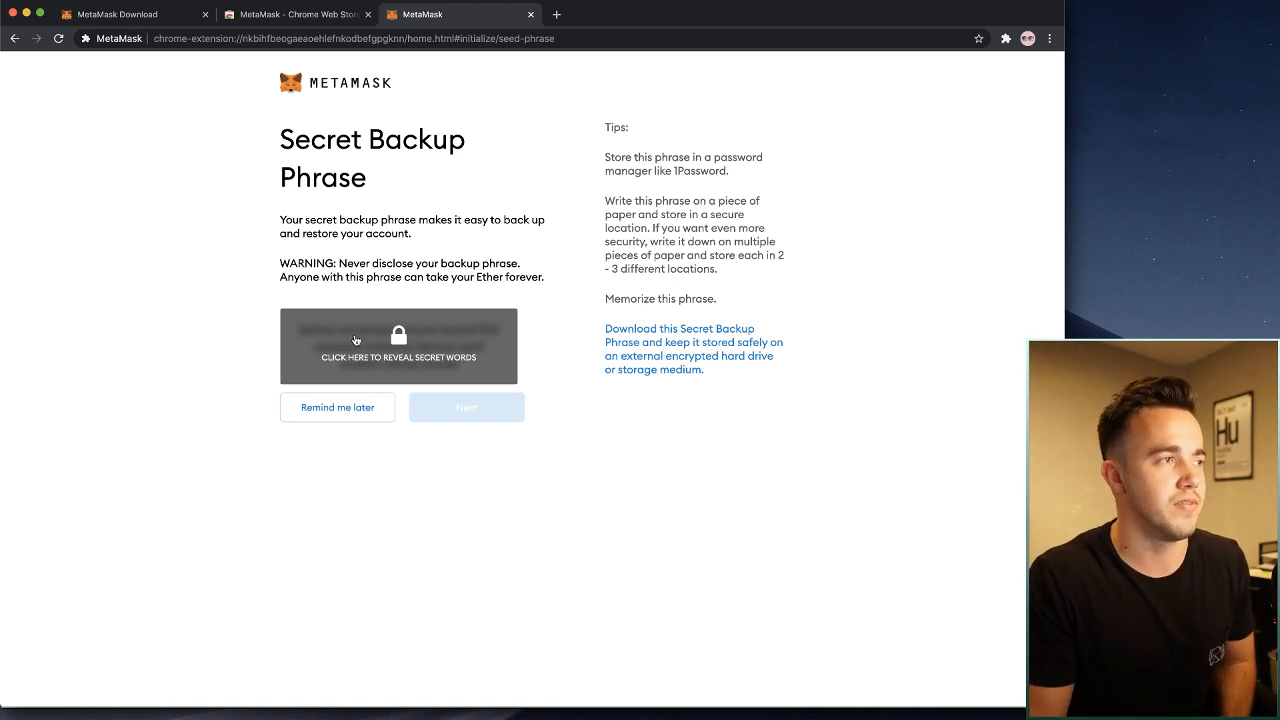
mouse_move(298, 167)
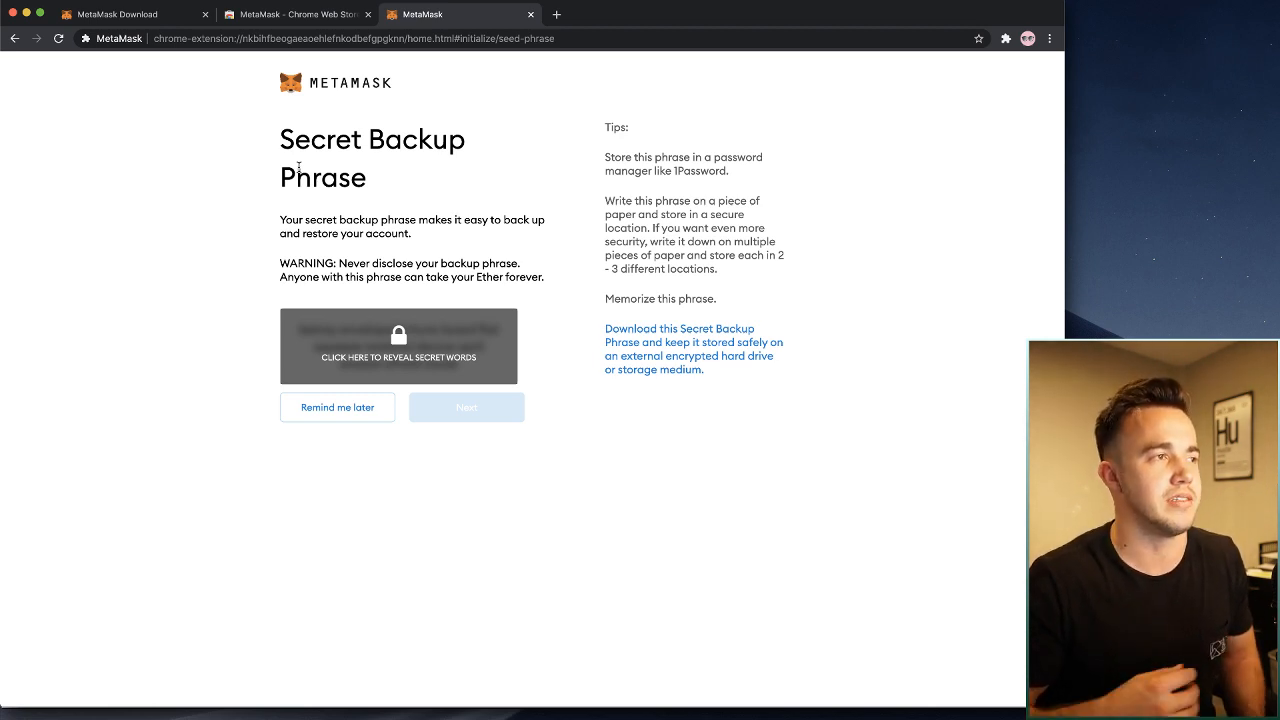
mouse_move(213, 197)
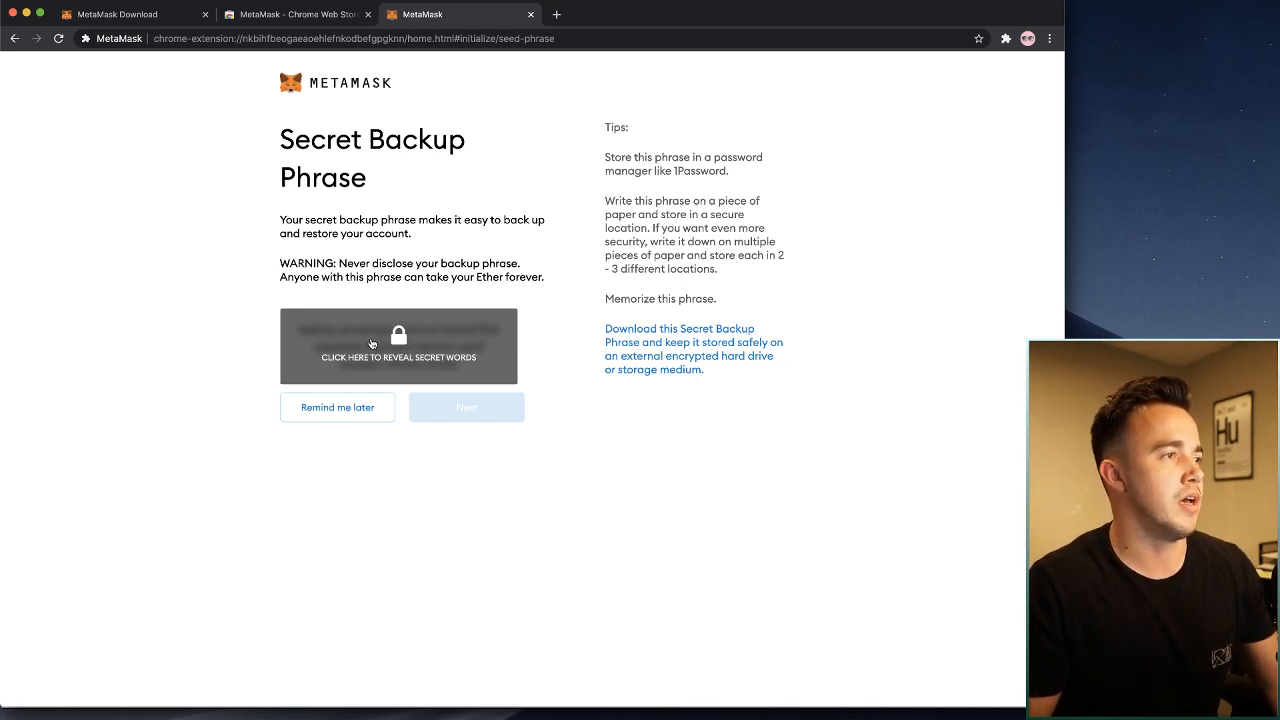
- Reveal the twelve secret words and open their screenshot from the desktop
click(399, 345)
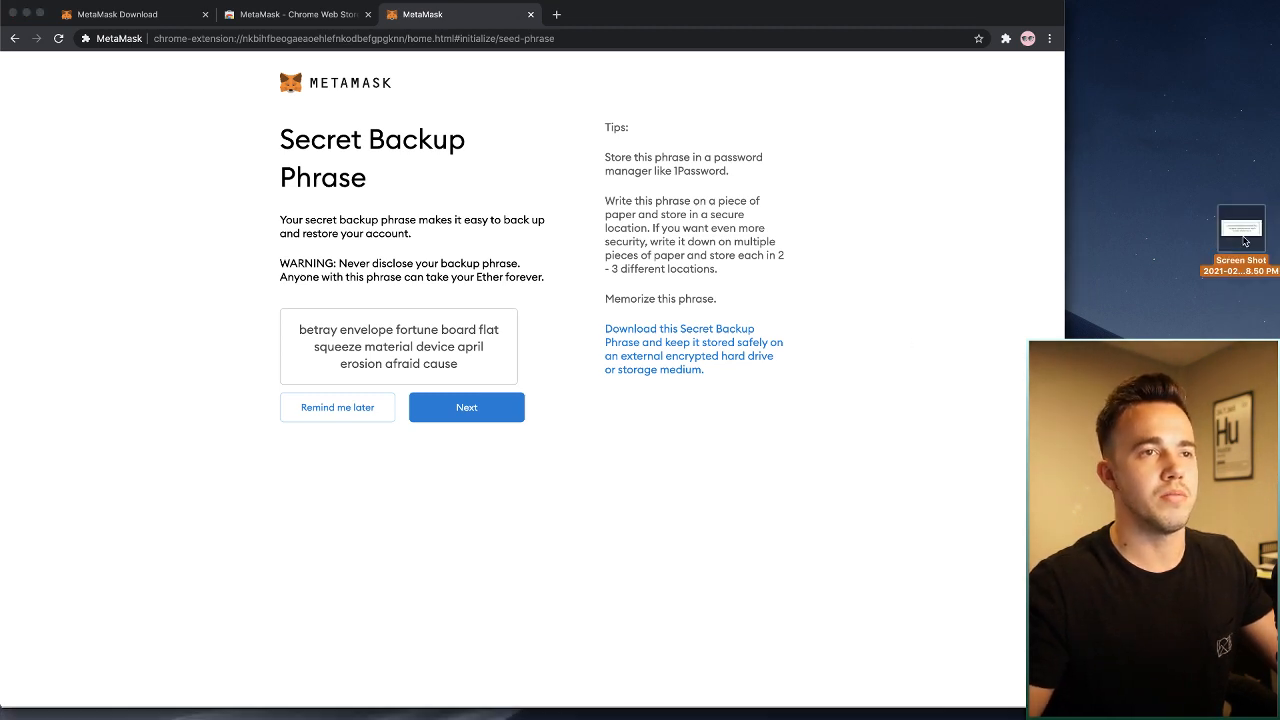
click(1240, 230)
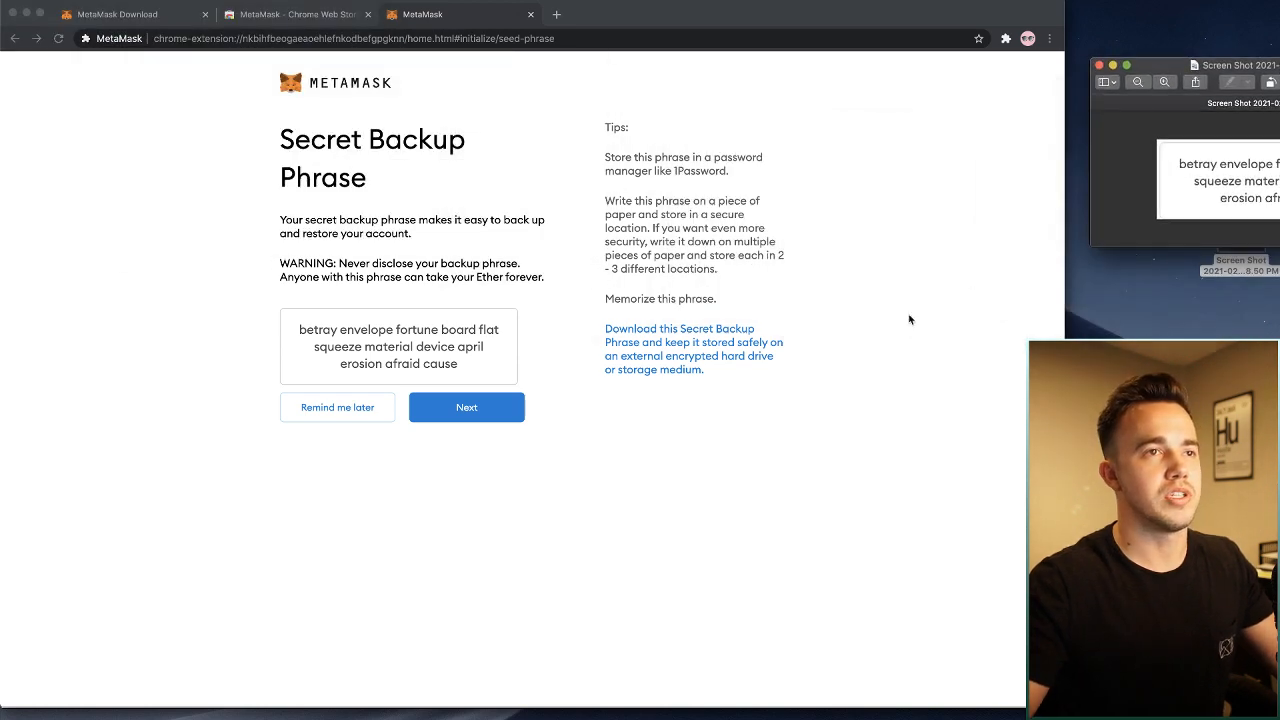
mouse_move(898, 247)
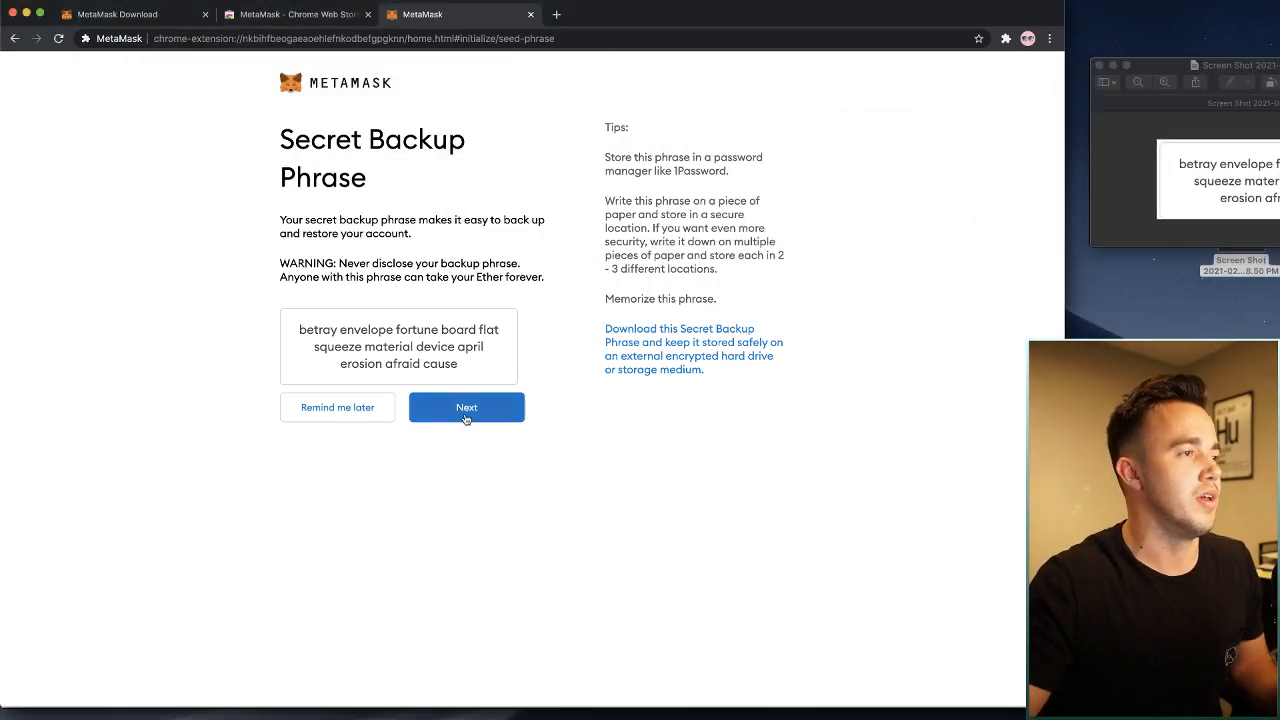
click(466, 407)
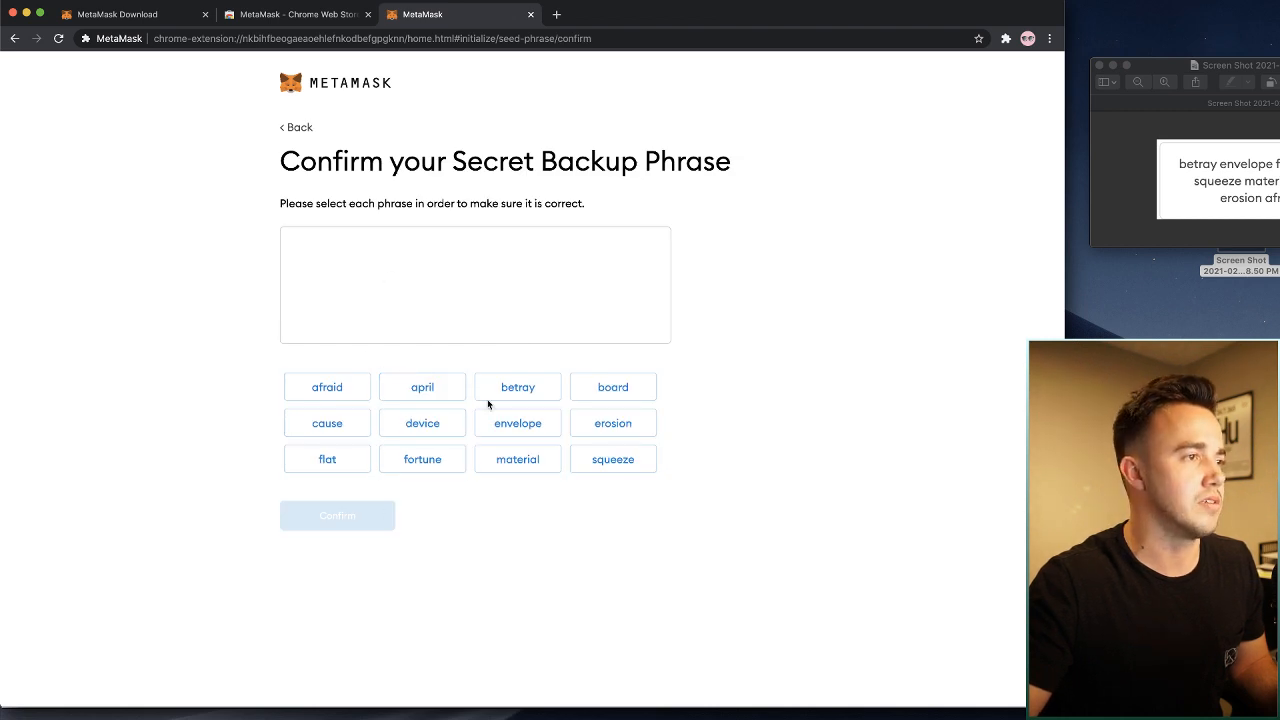
click(517, 387)
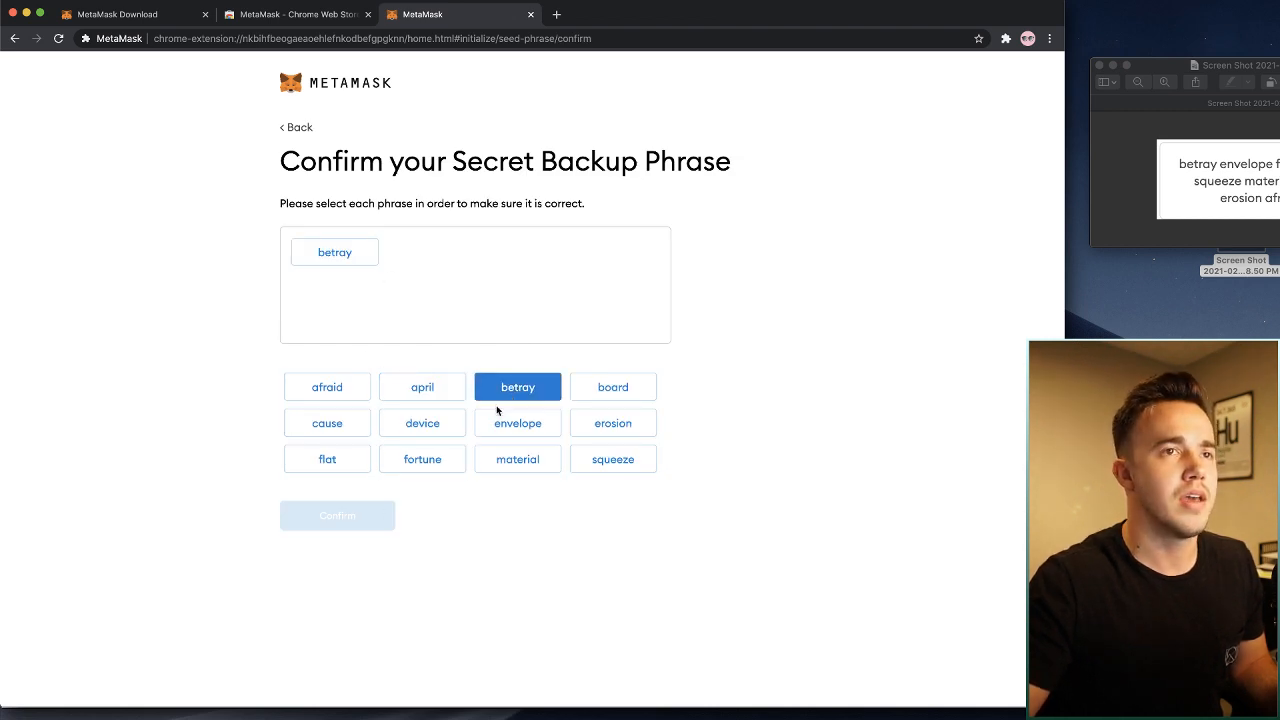
click(422, 459)
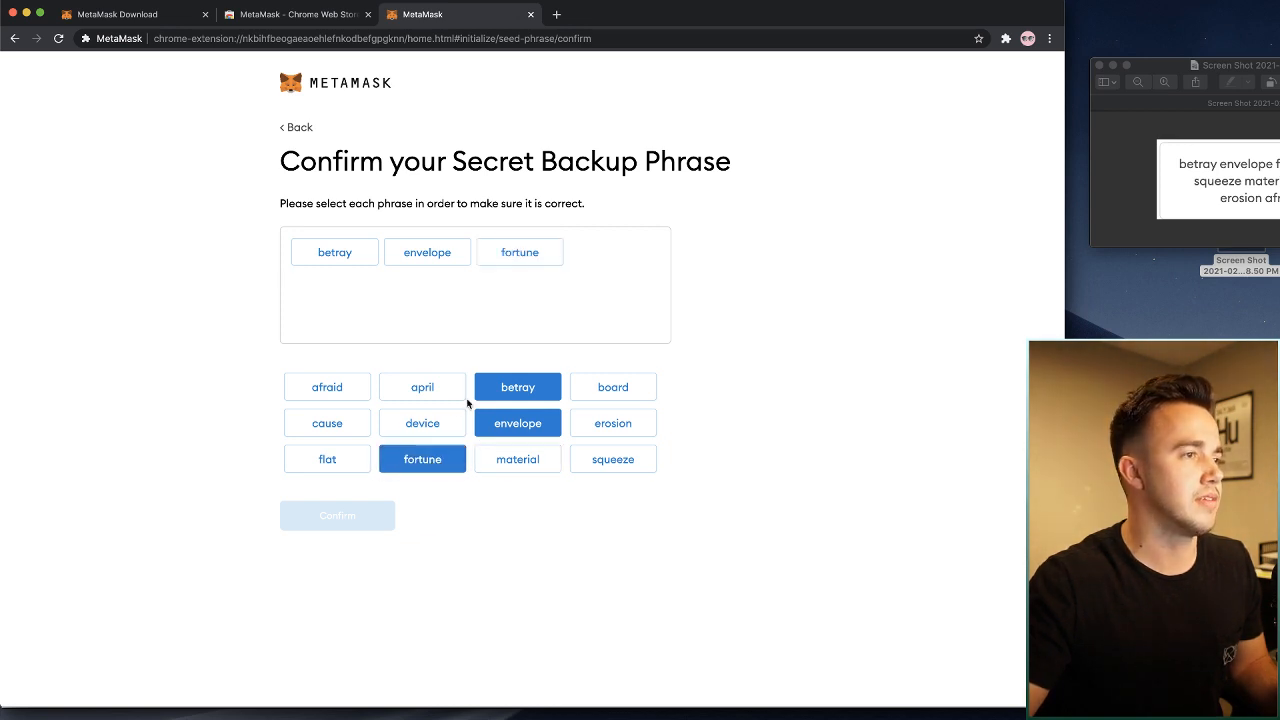
click(327, 458)
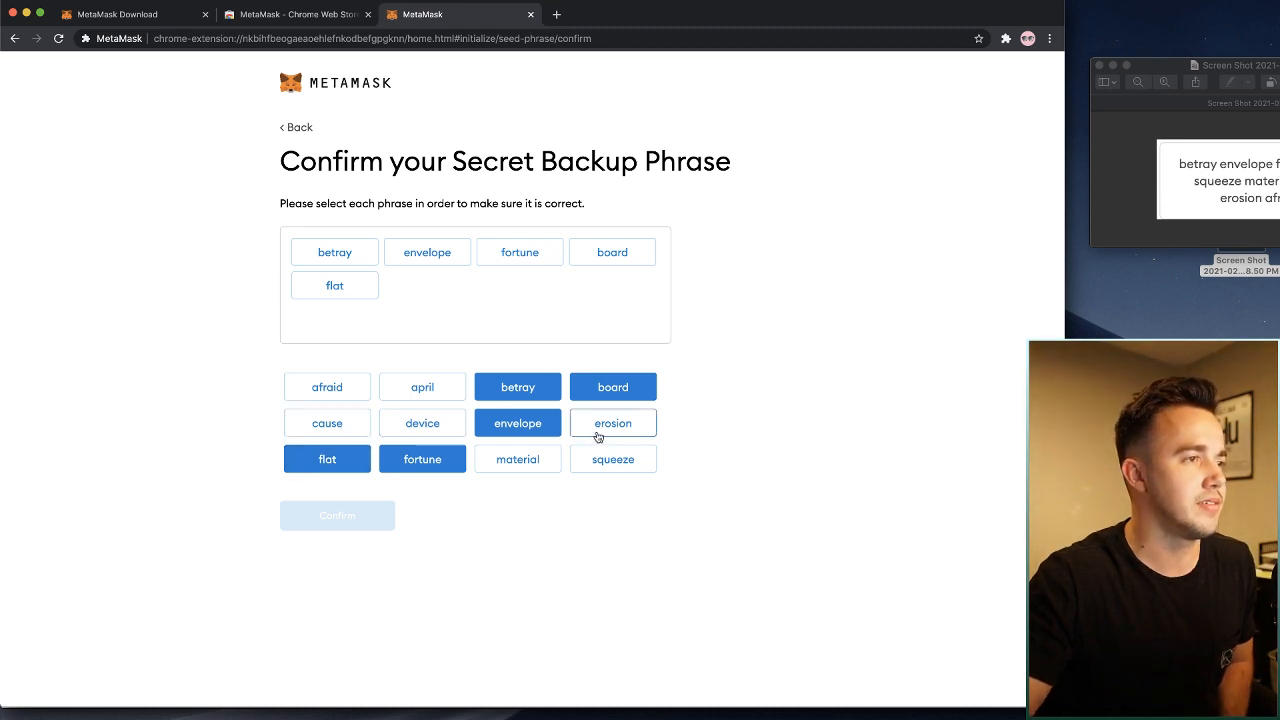
- Add the remaining phrase words in order and submit the completed phrase
click(422, 422)
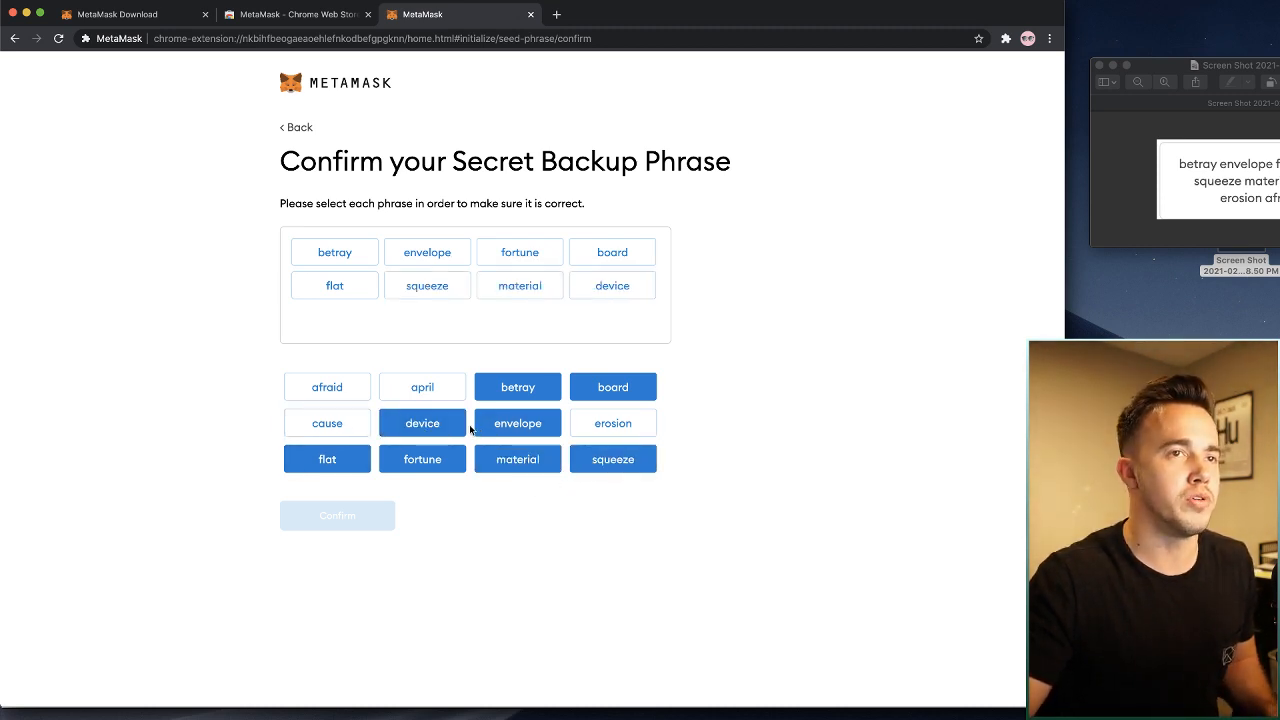
click(422, 387)
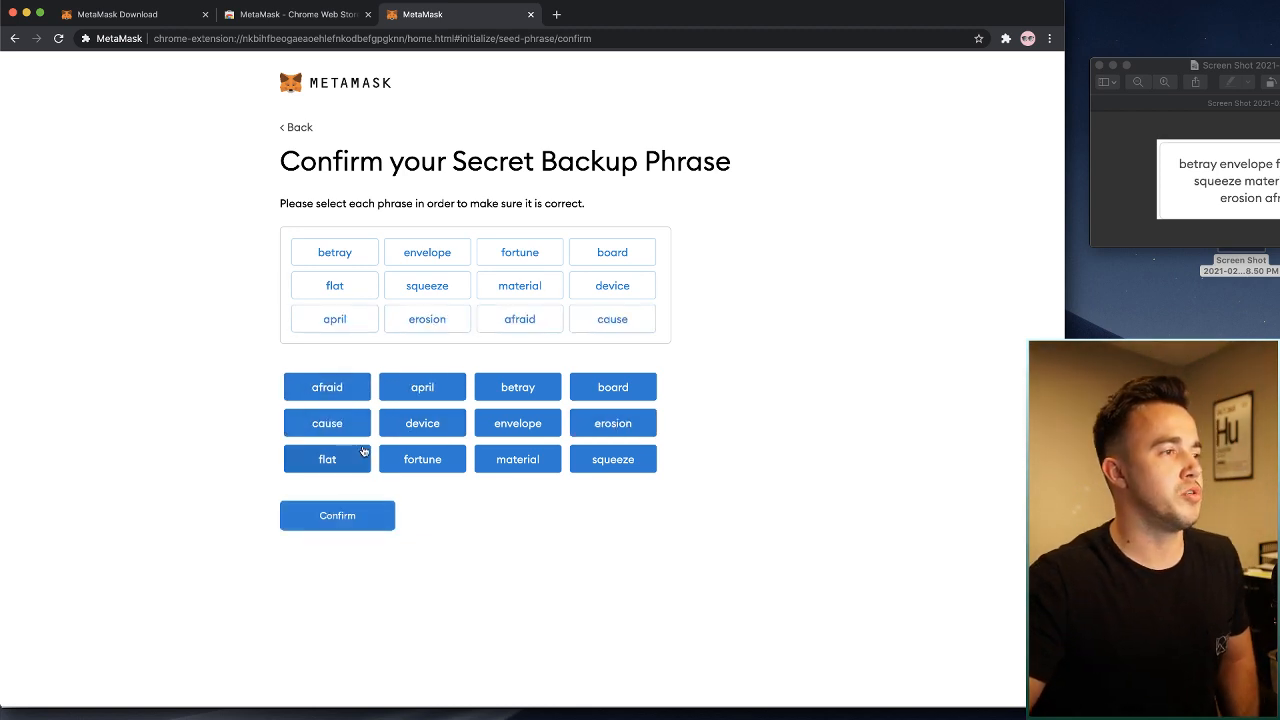
click(337, 515)
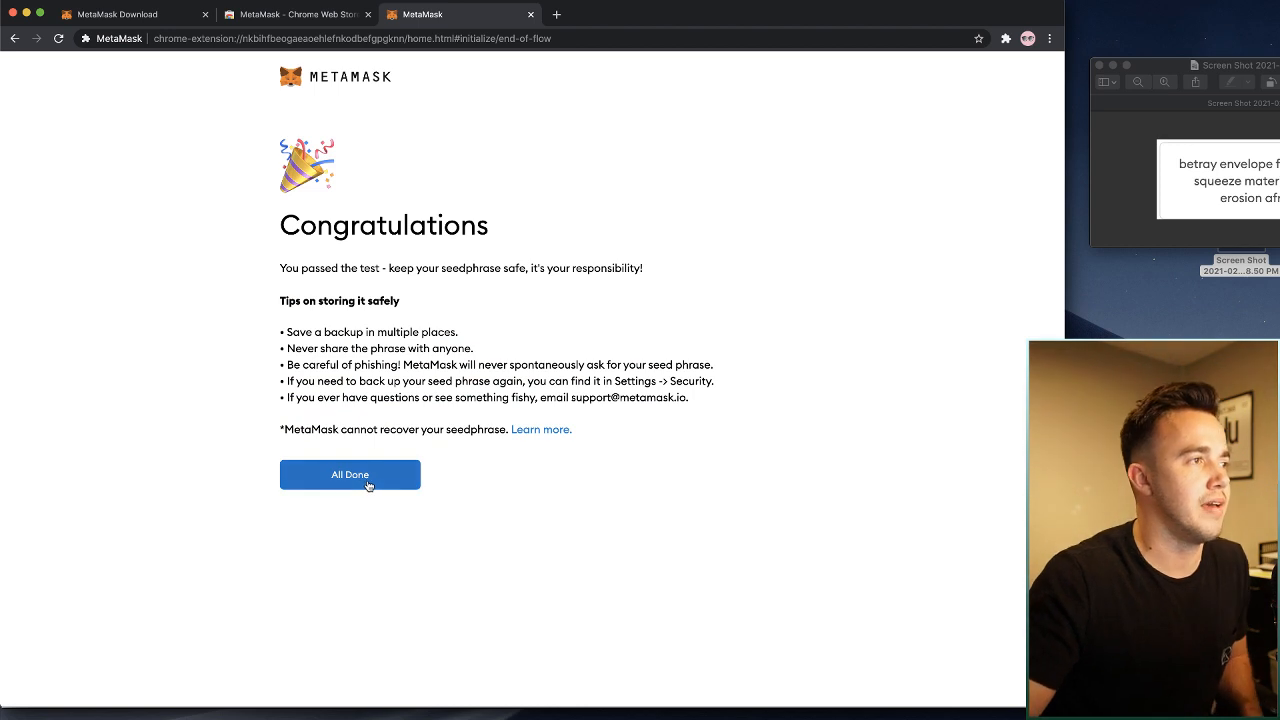
mouse_move(283, 331)
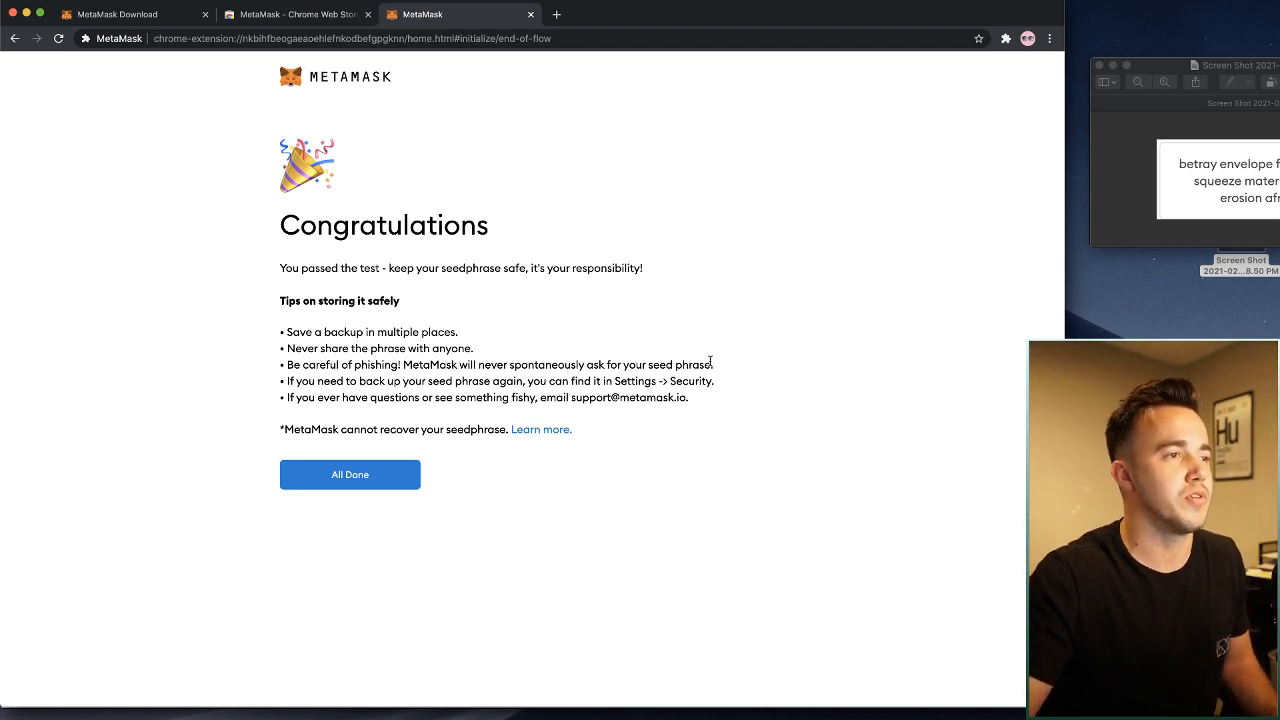
mouse_move(644, 414)
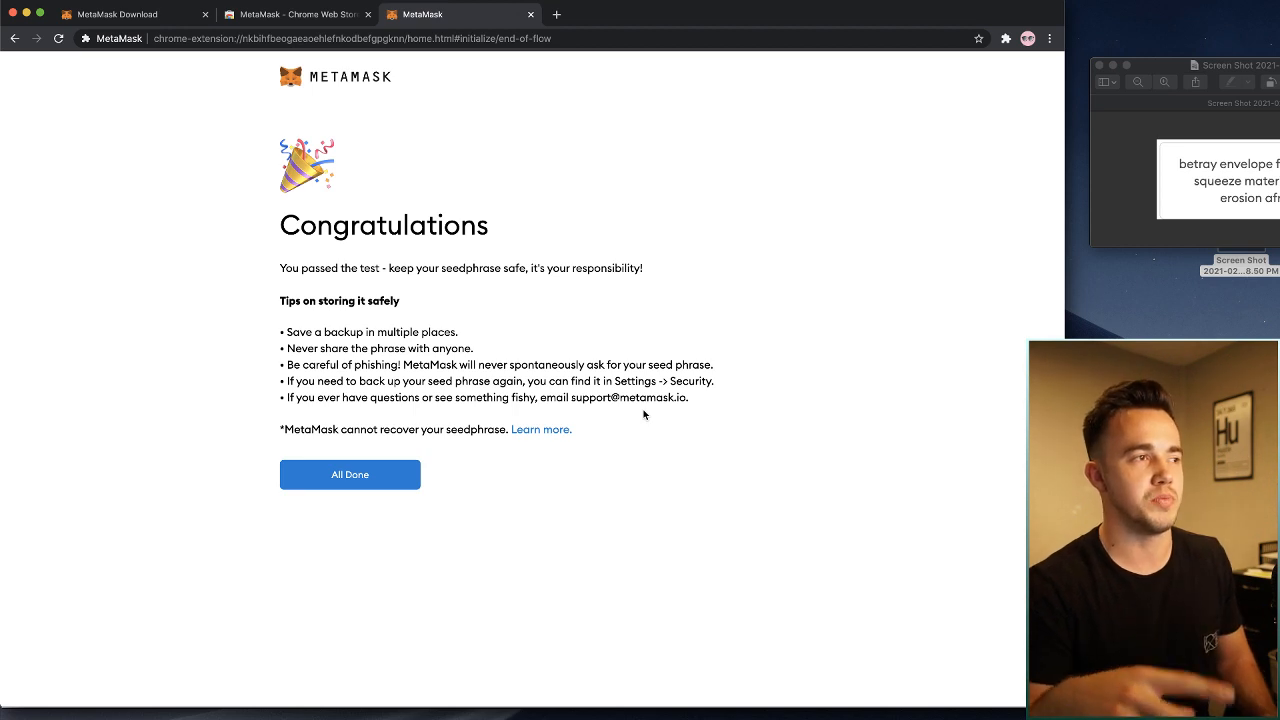
mouse_move(543, 488)
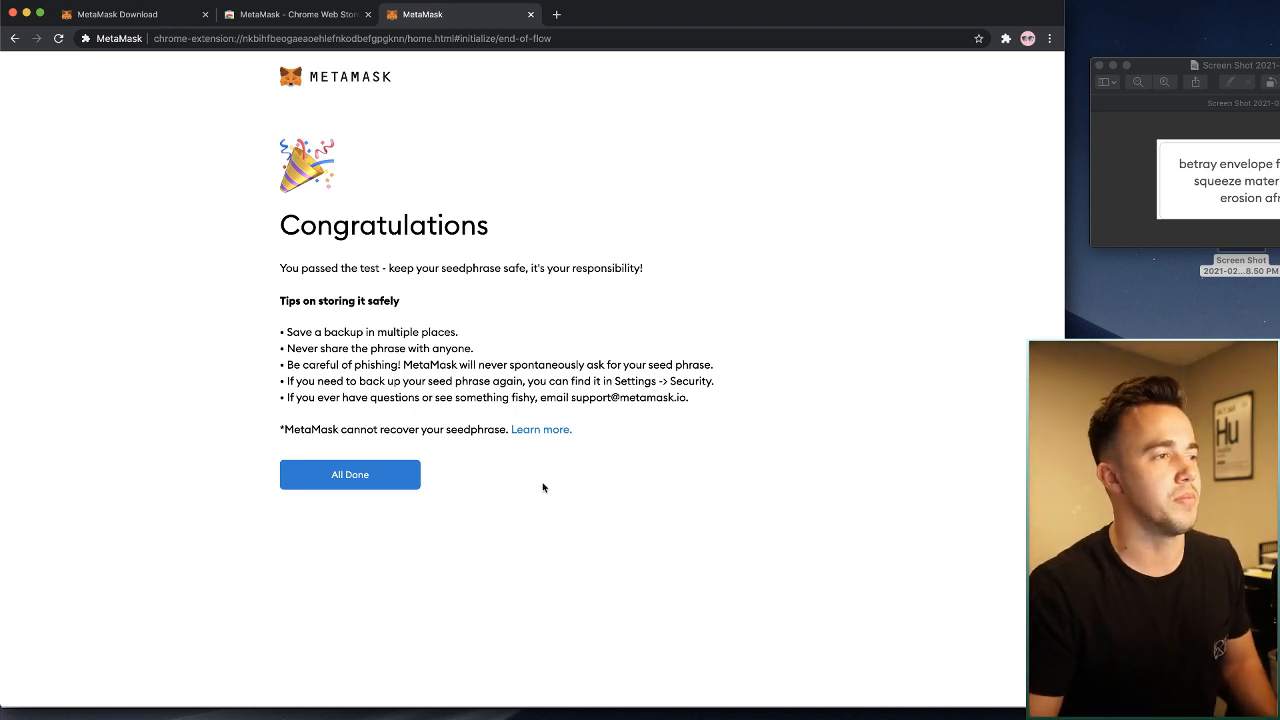
mouse_move(350, 474)
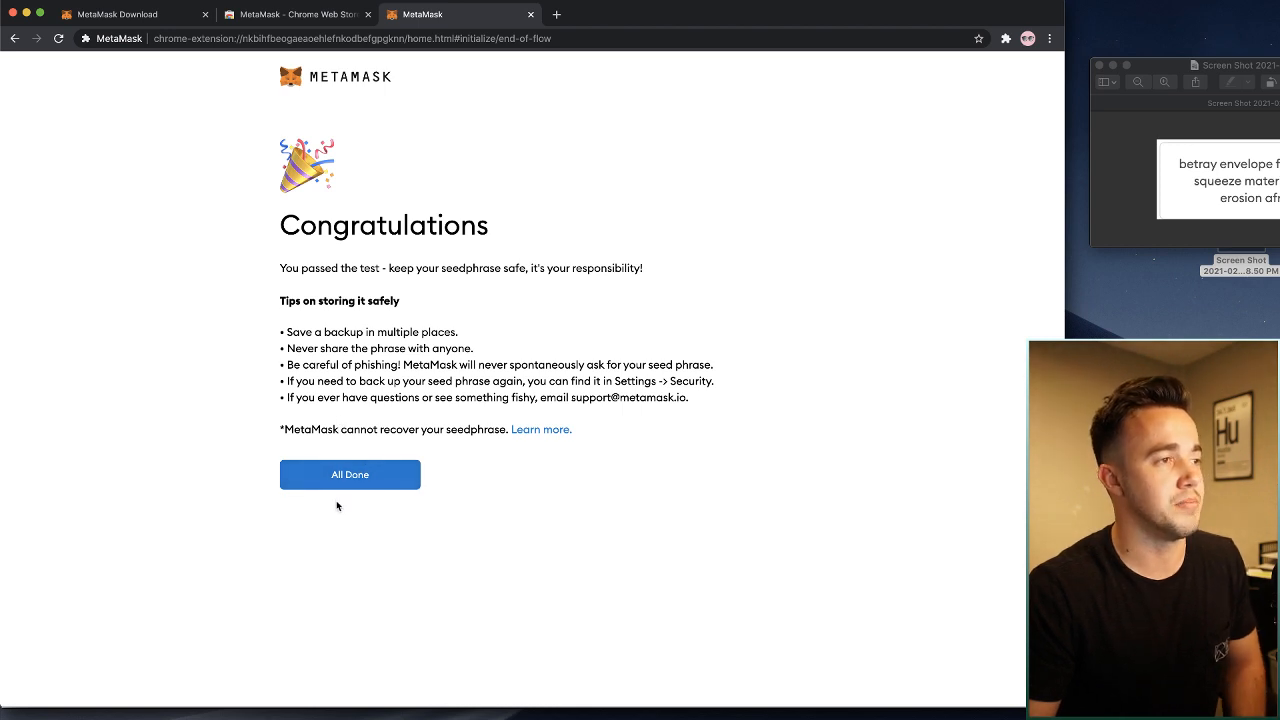
- Read the Congratulations safety tips and choose All Done
click(350, 474)
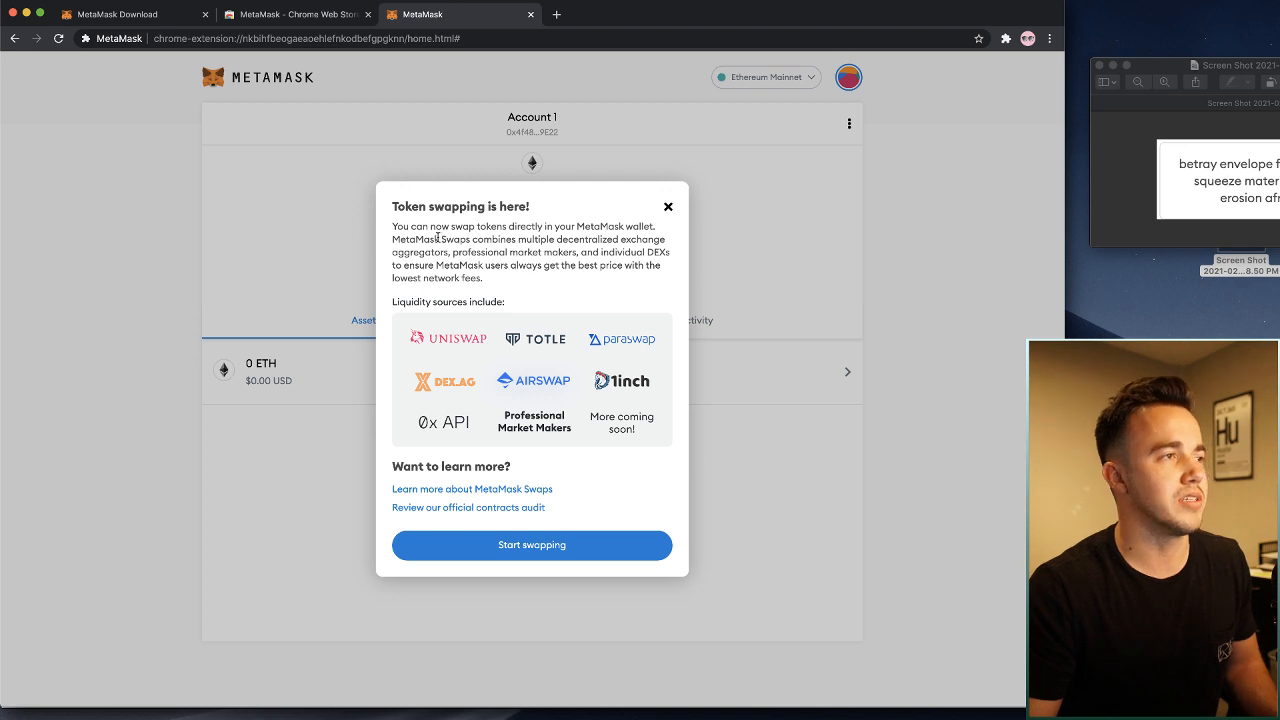
mouse_move(667, 208)
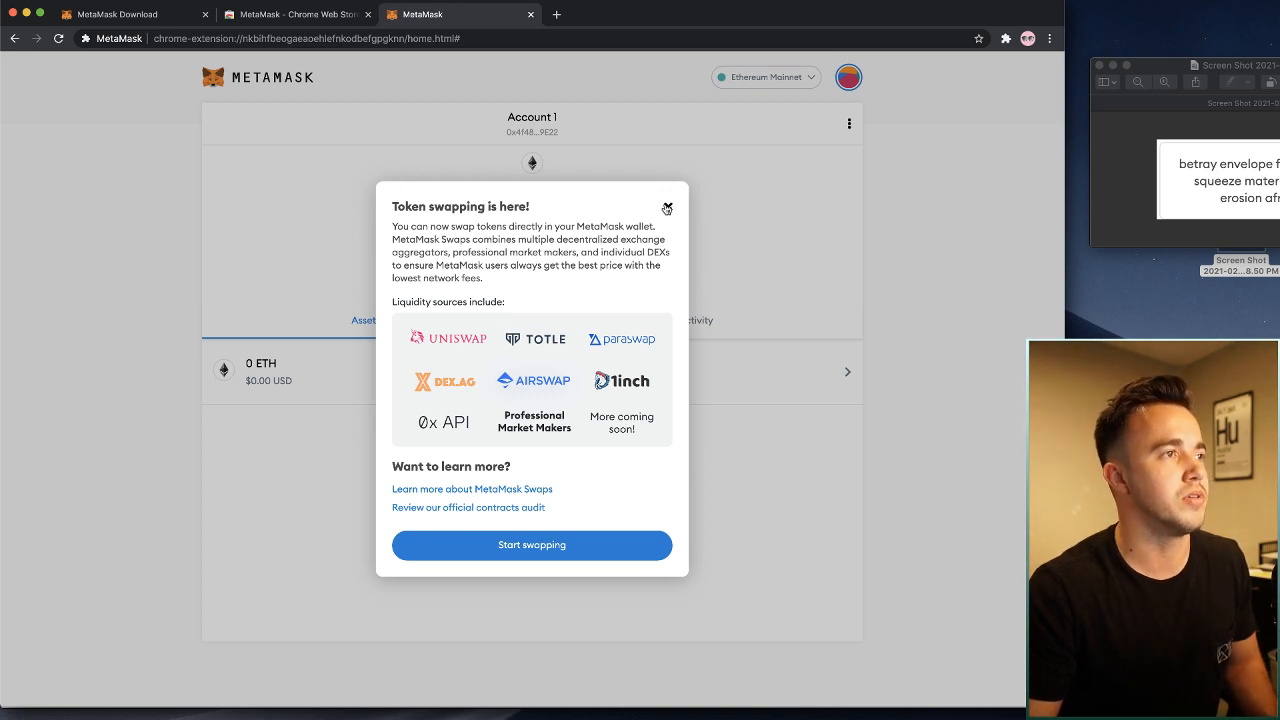
- Close the 'Token swapping is here!' popup to view Account 1's 0 ETH assets
click(667, 208)
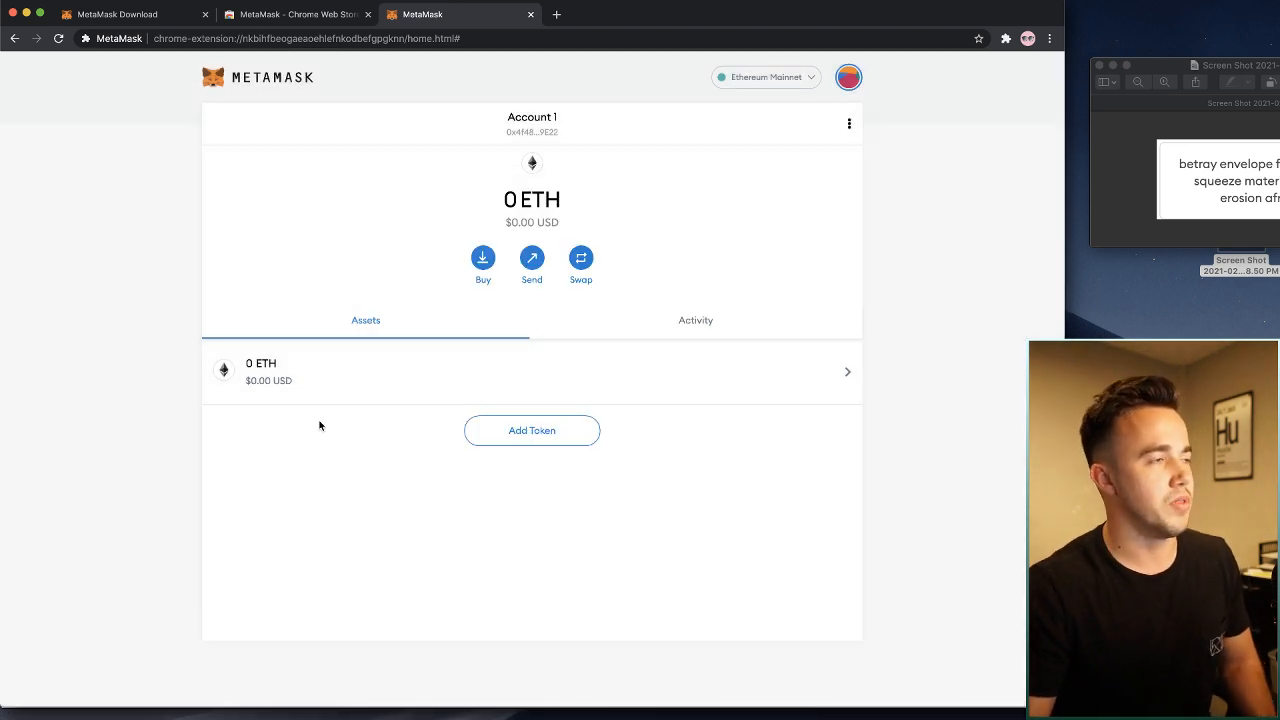
mouse_move(297, 442)
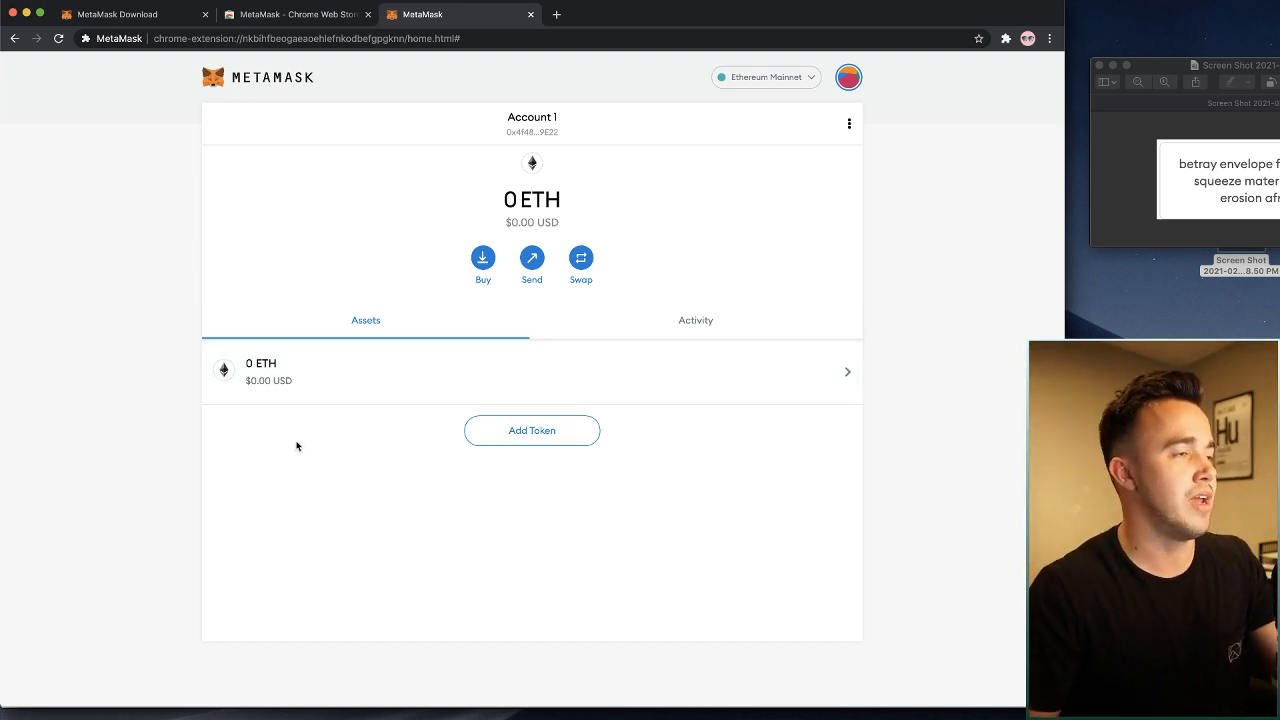
mouse_move(431, 336)
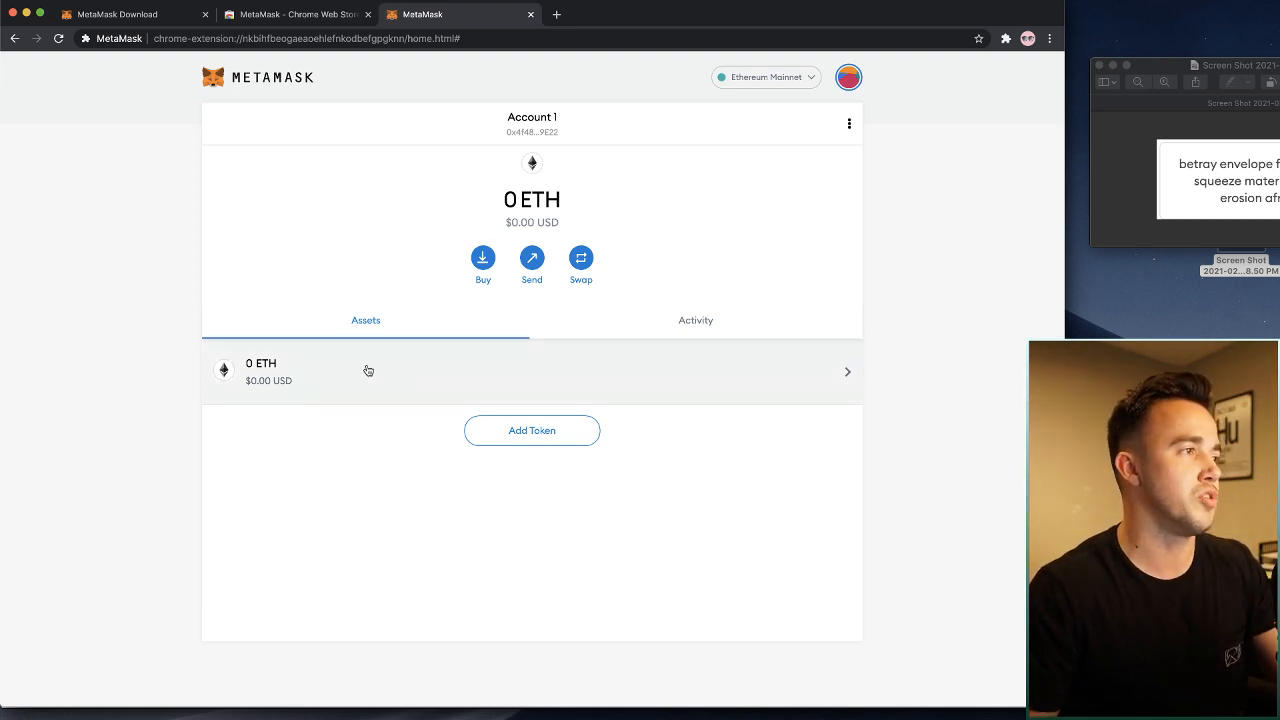
mouse_move(329, 391)
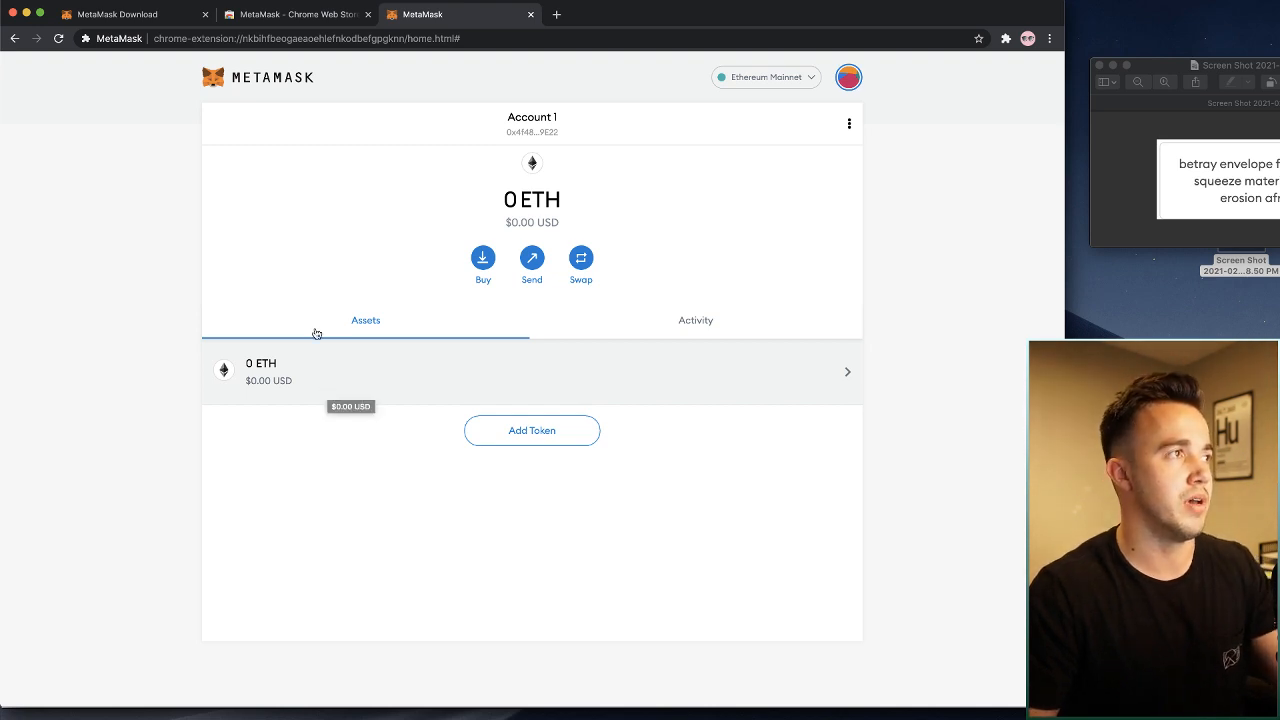
mouse_move(176, 392)
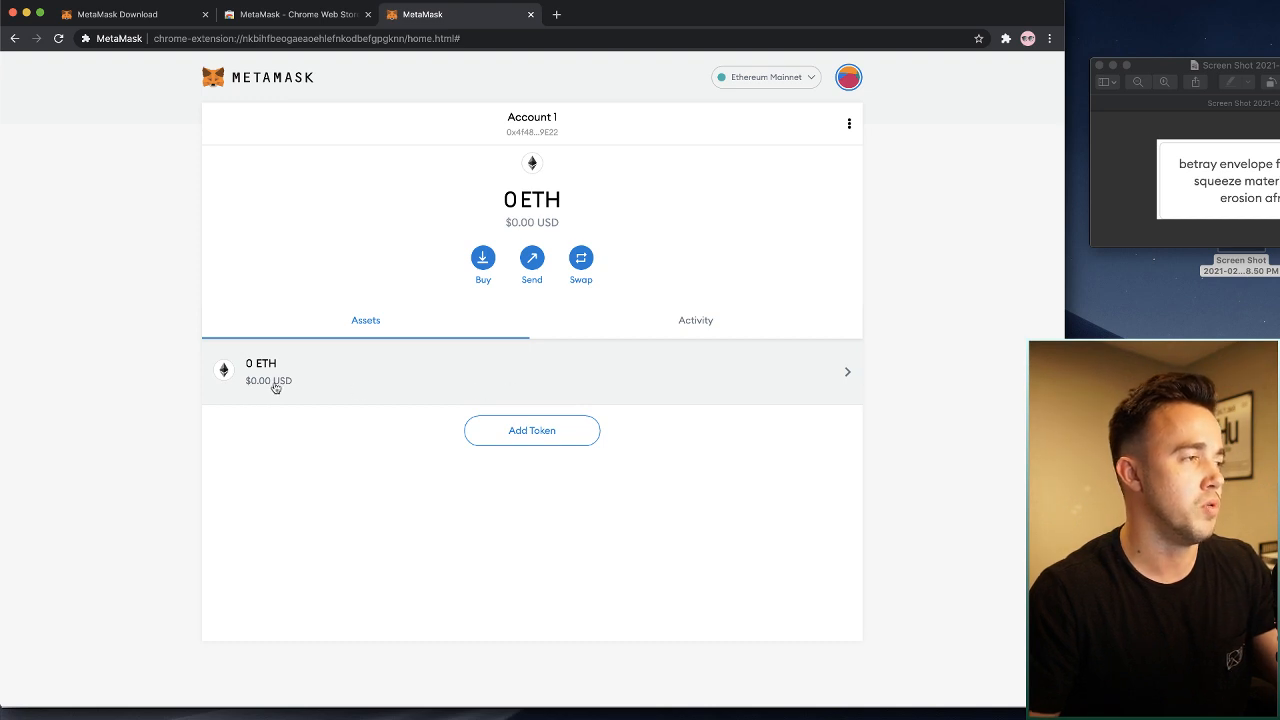
mouse_move(306, 388)
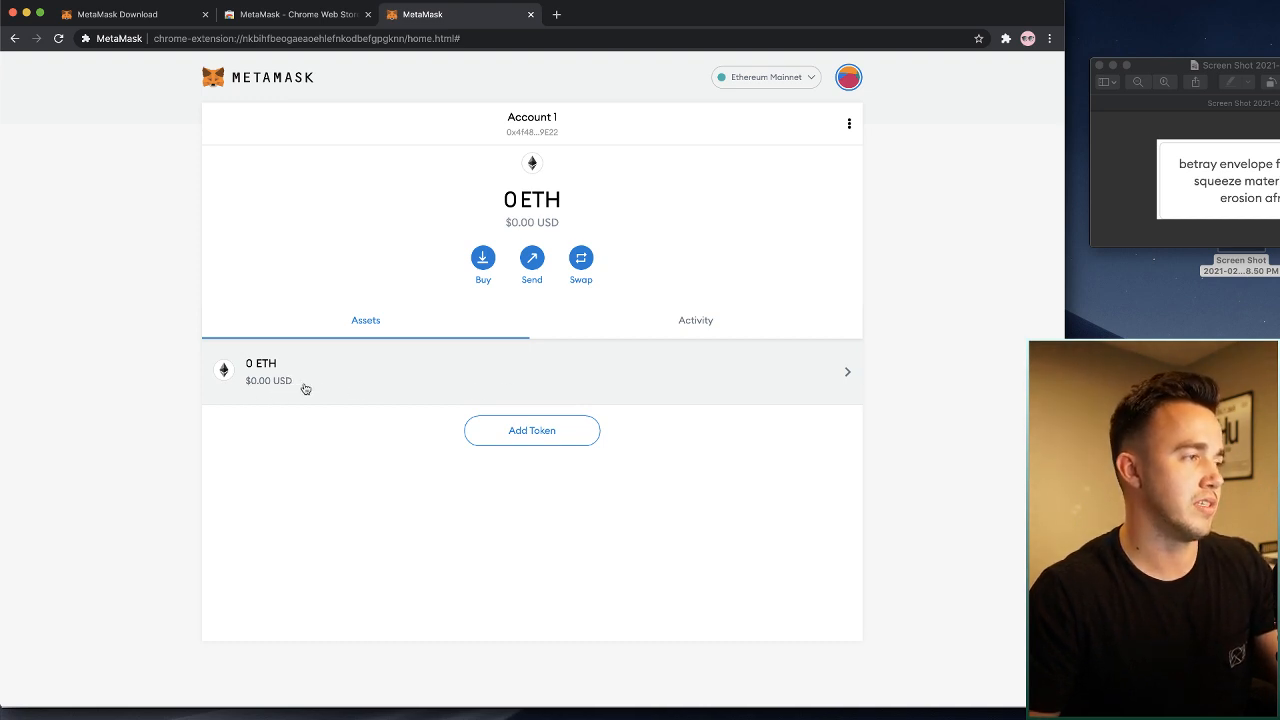
mouse_move(292, 408)
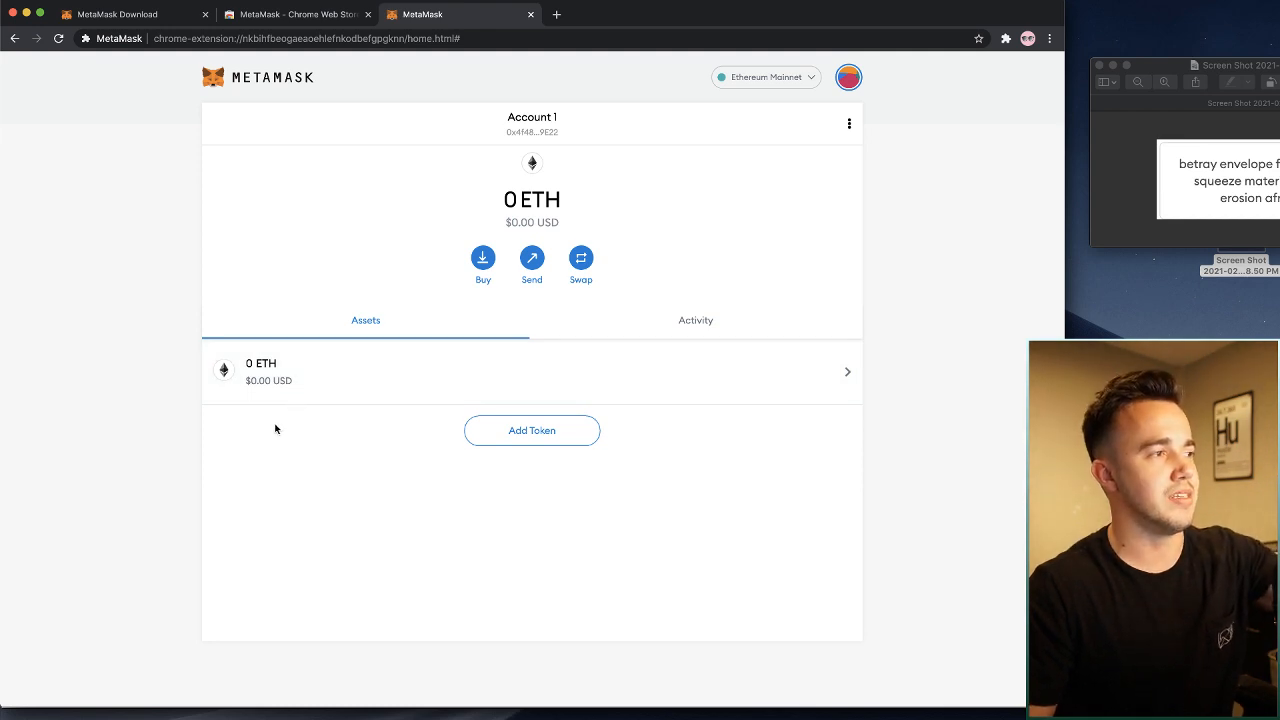
mouse_move(352, 381)
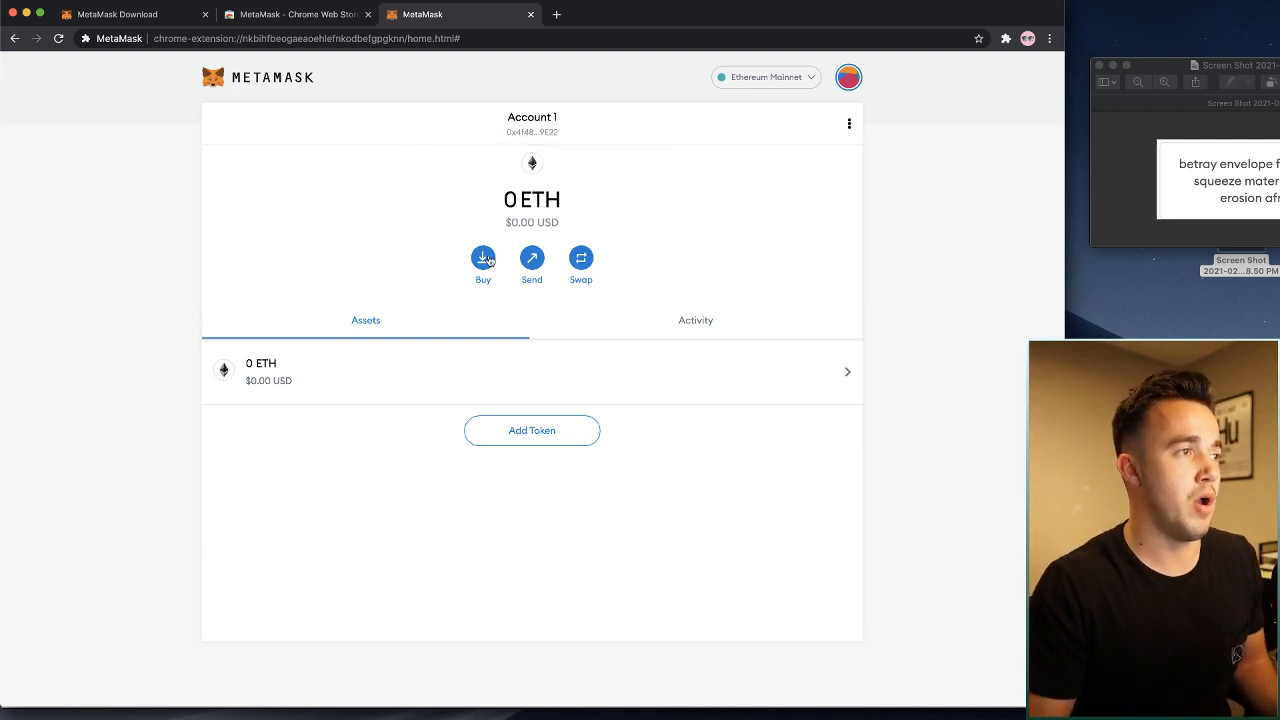
- Open the Deposit Ether options, then close them to return to Account 1
click(483, 258)
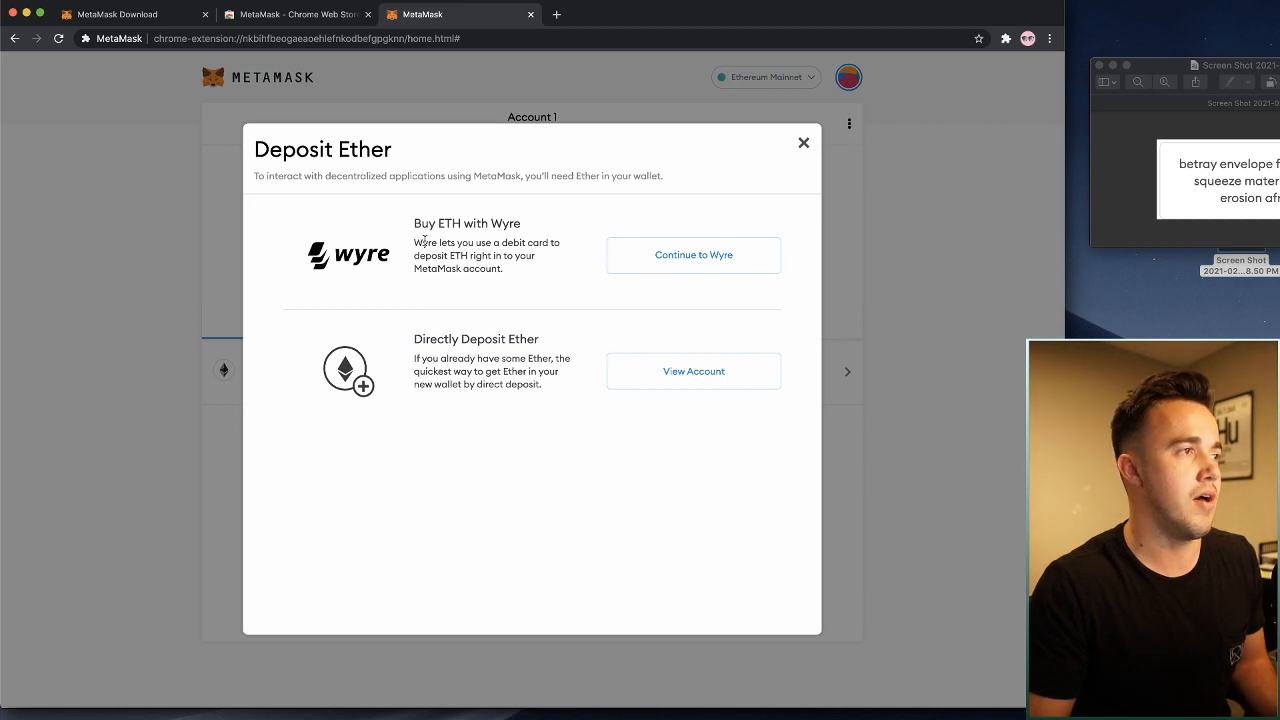
mouse_move(625, 270)
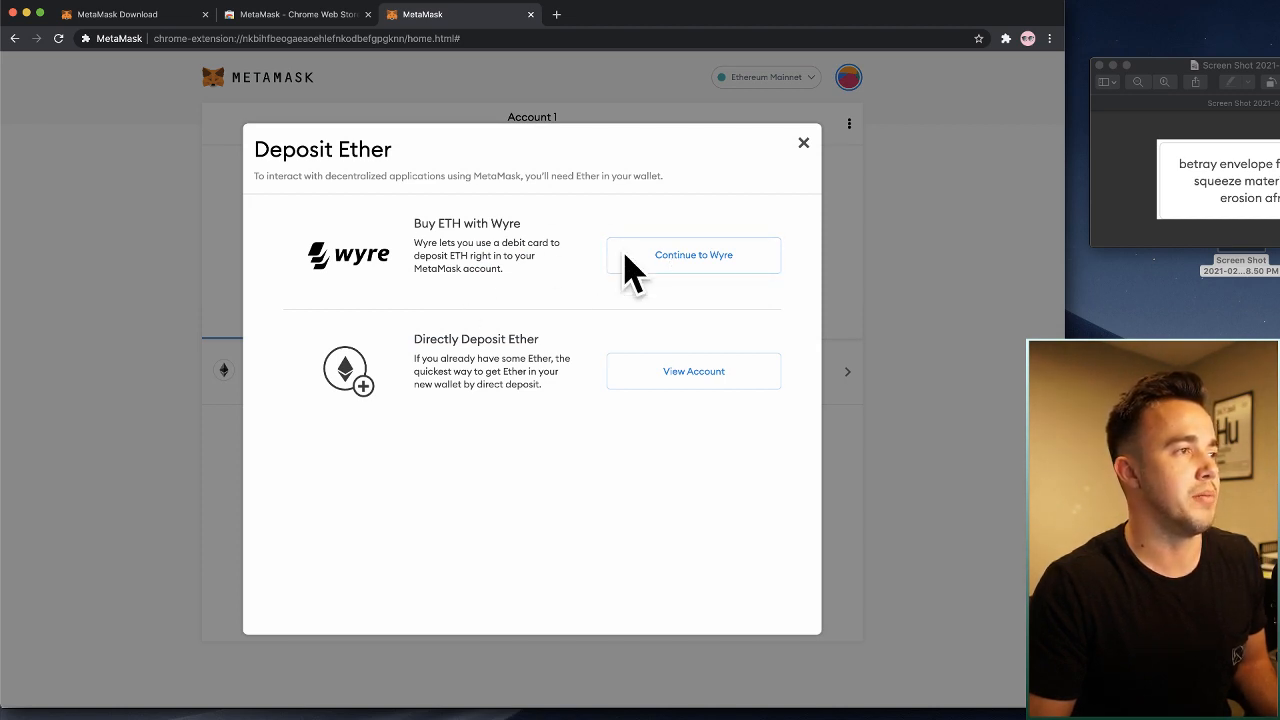
mouse_move(443, 280)
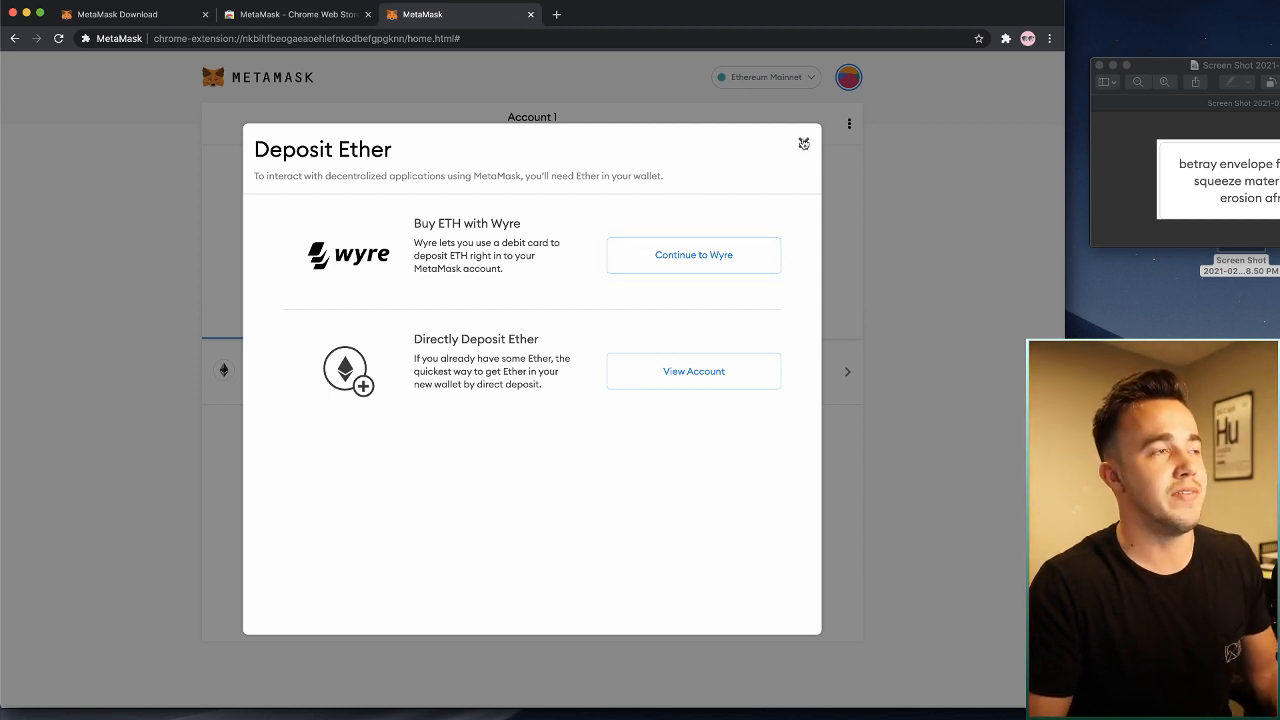
click(803, 143)
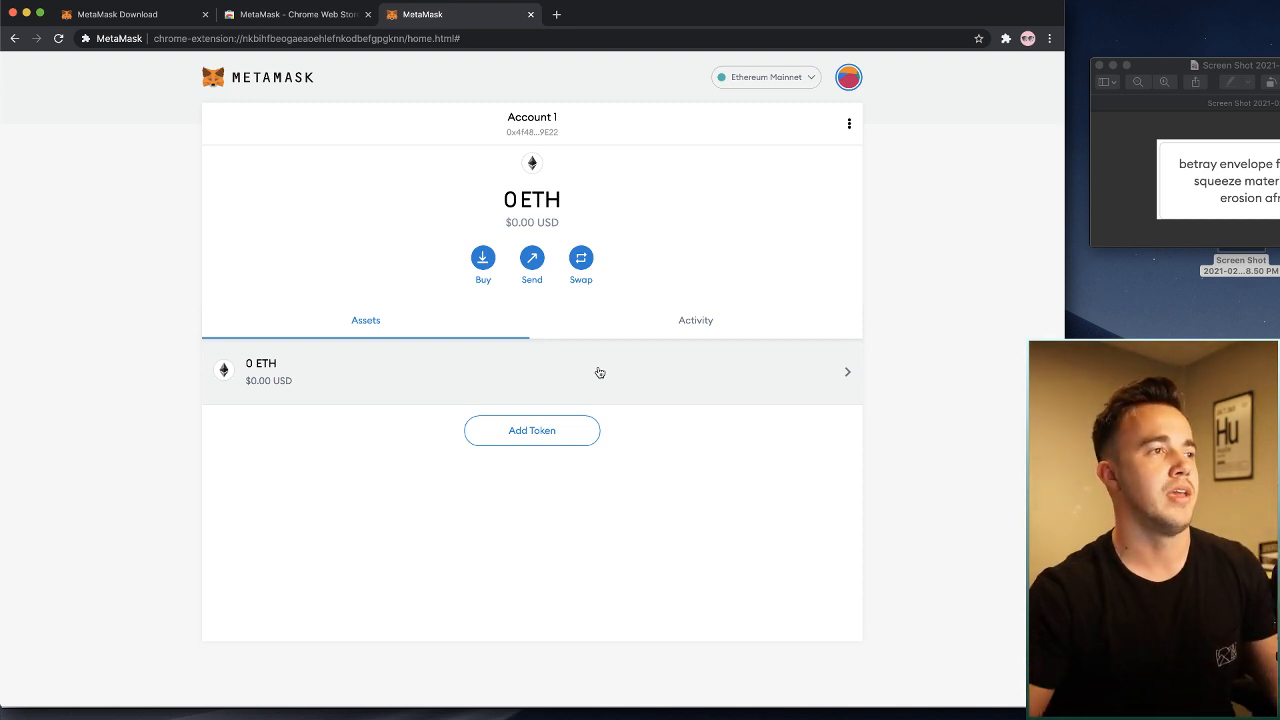
mouse_move(560, 297)
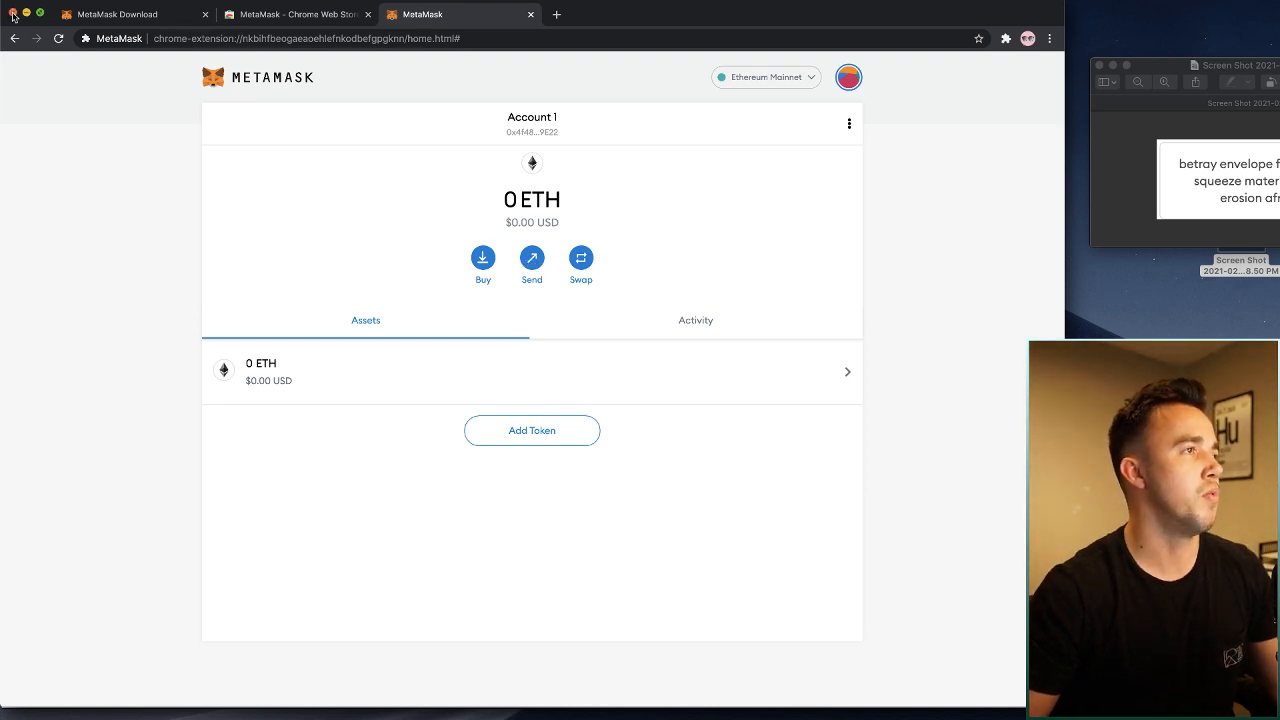
- Close the new wallet's window and open the existing Account 1 wallet holding 0.0126 ETH
click(460, 14)
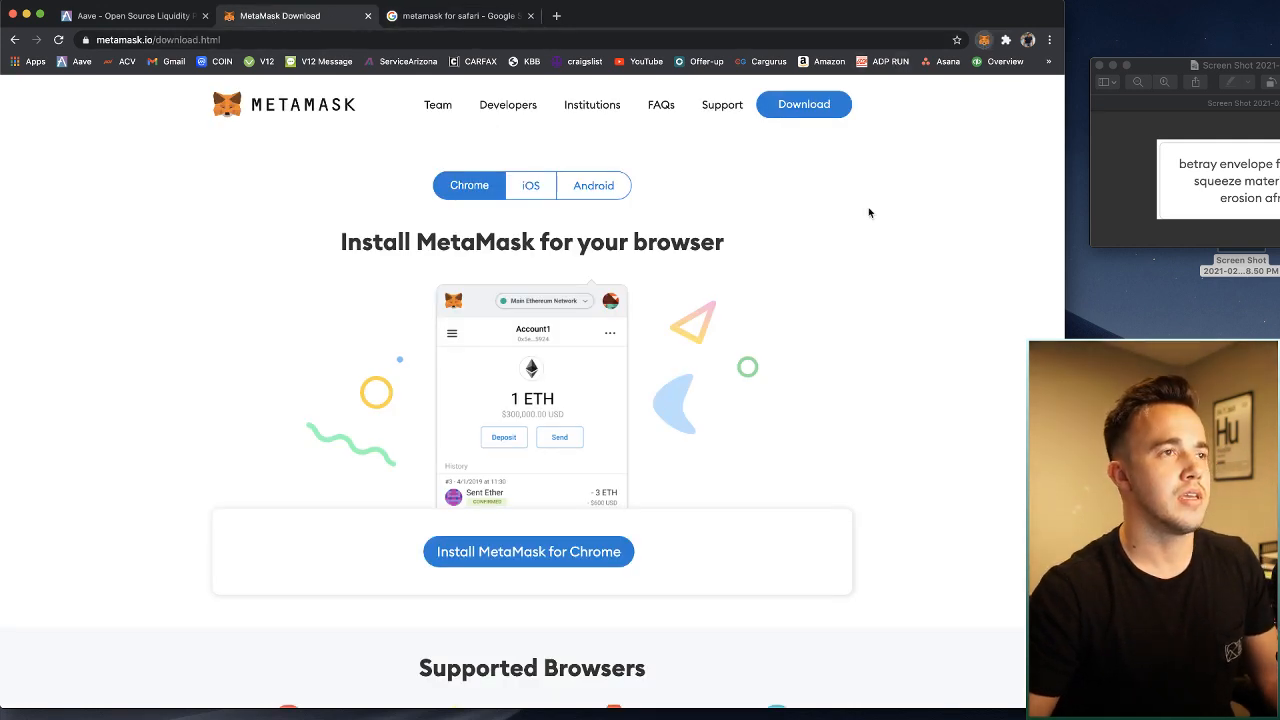
click(984, 40)
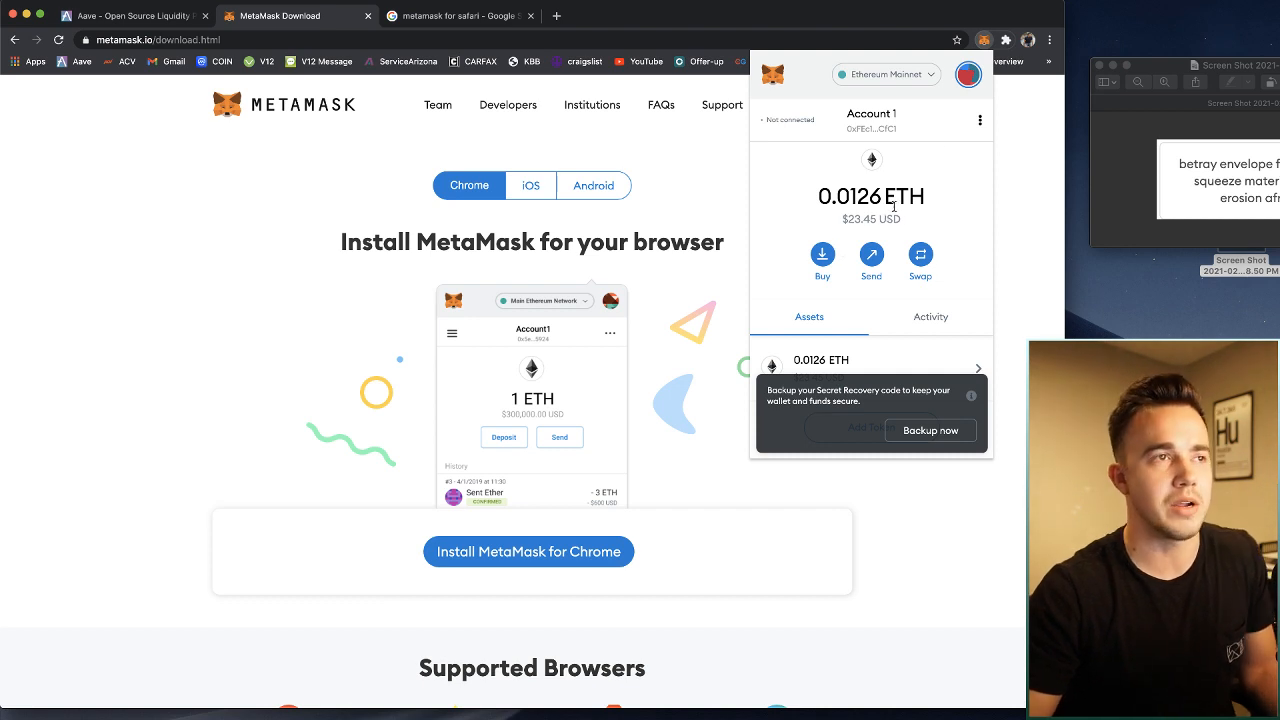
mouse_move(856, 299)
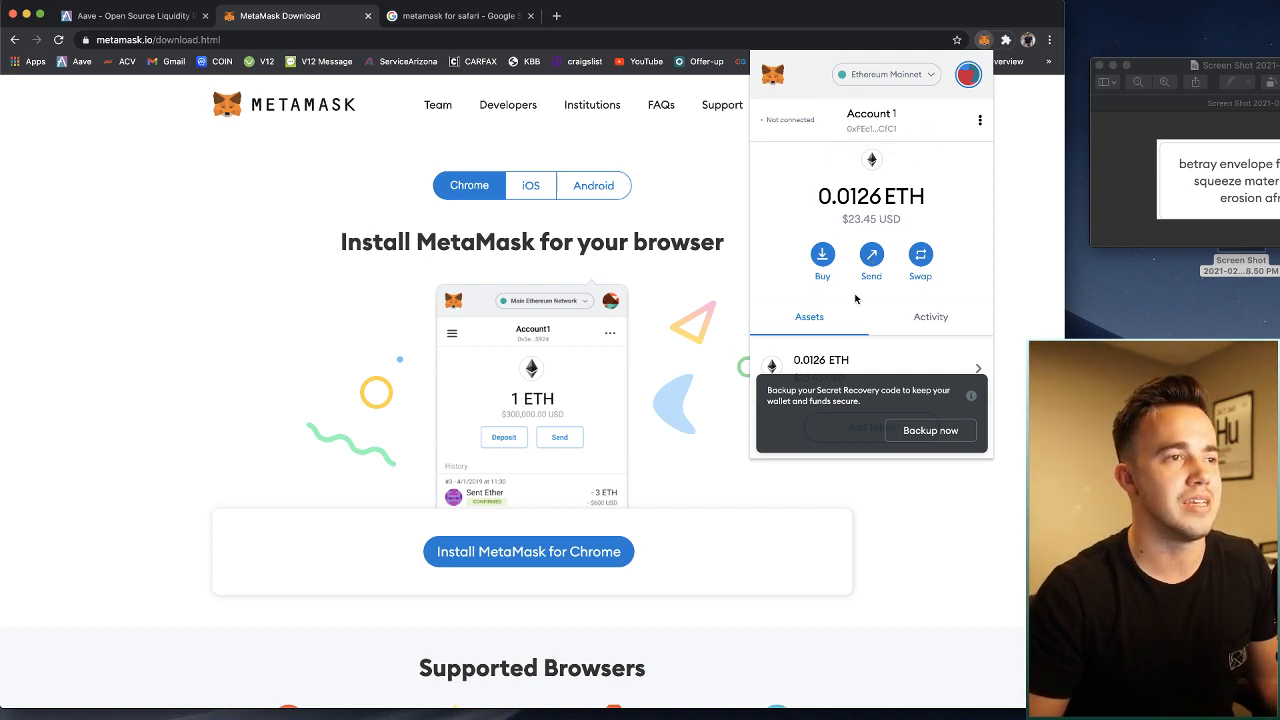
mouse_move(857, 205)
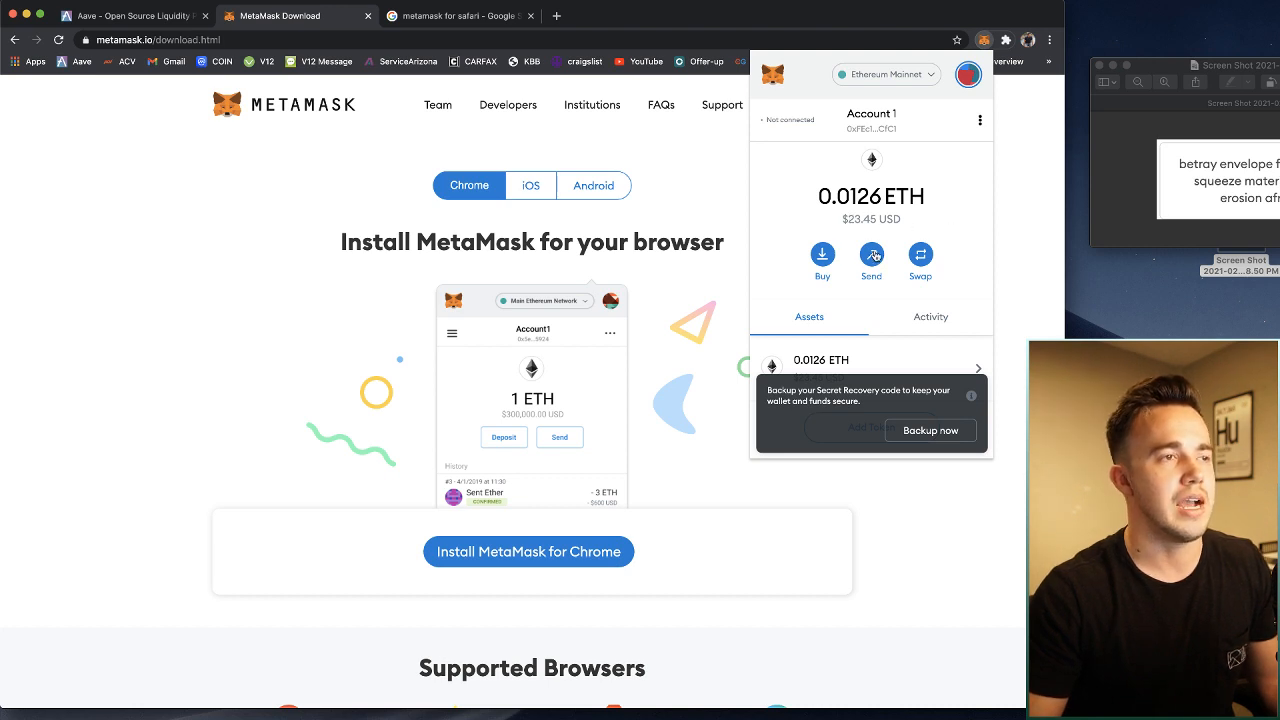
- Begin a Send from Account 1 with Account 2 chosen as the recipient
click(871, 254)
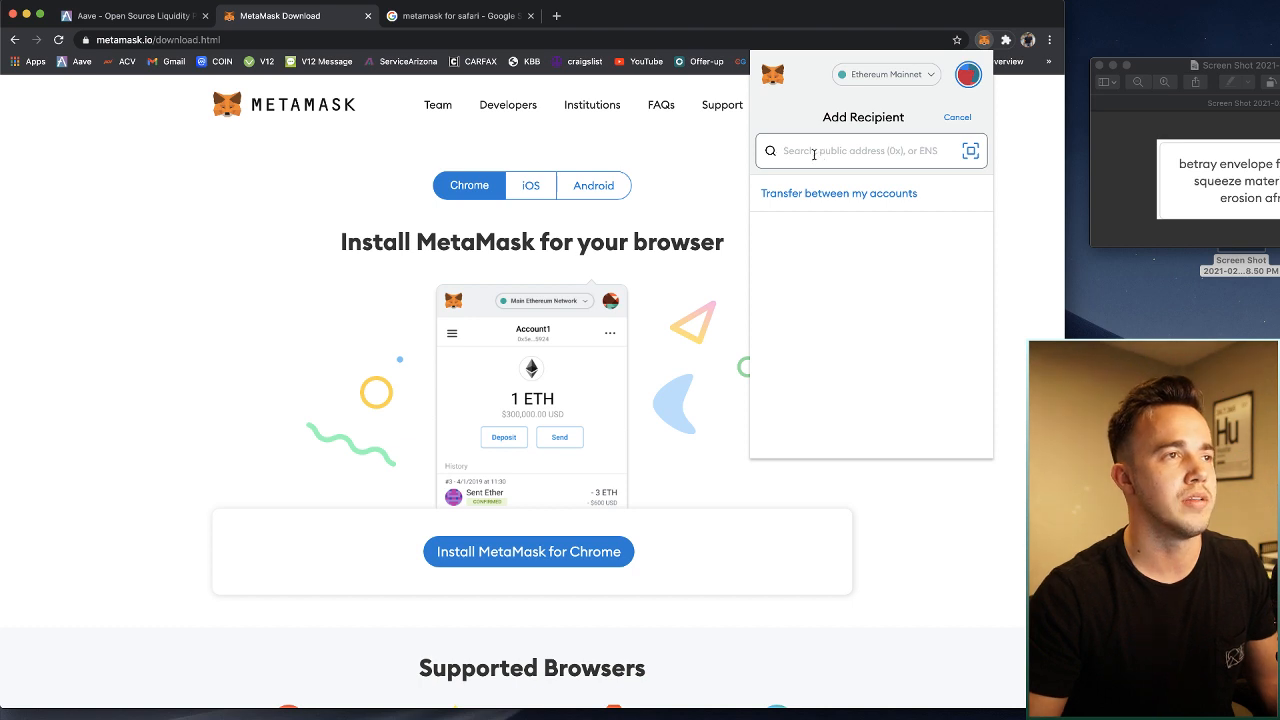
click(838, 193)
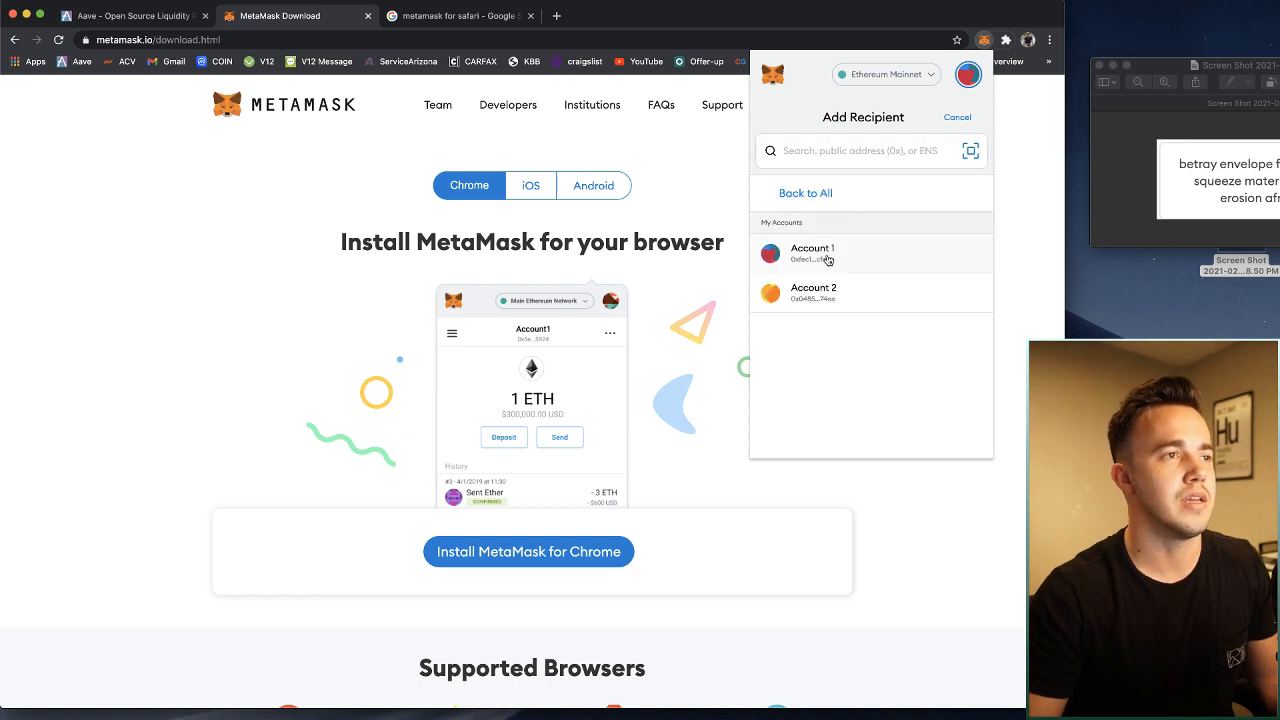
click(813, 292)
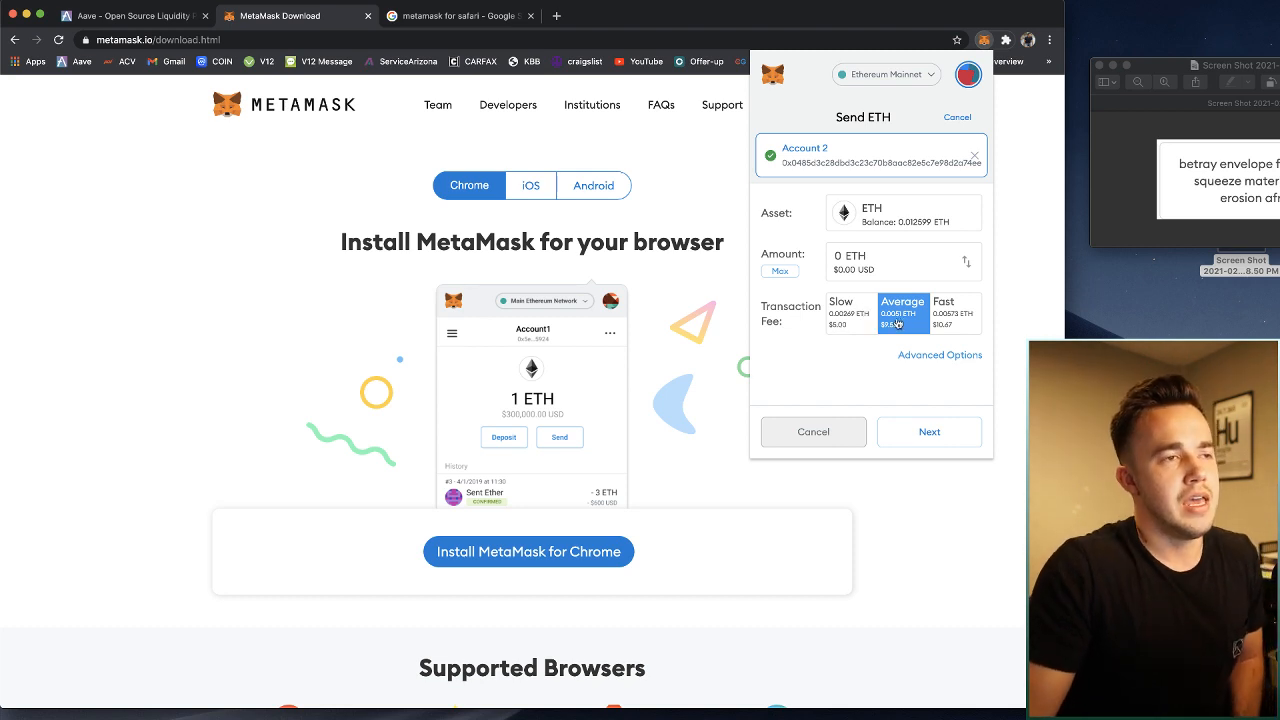
mouse_move(865, 330)
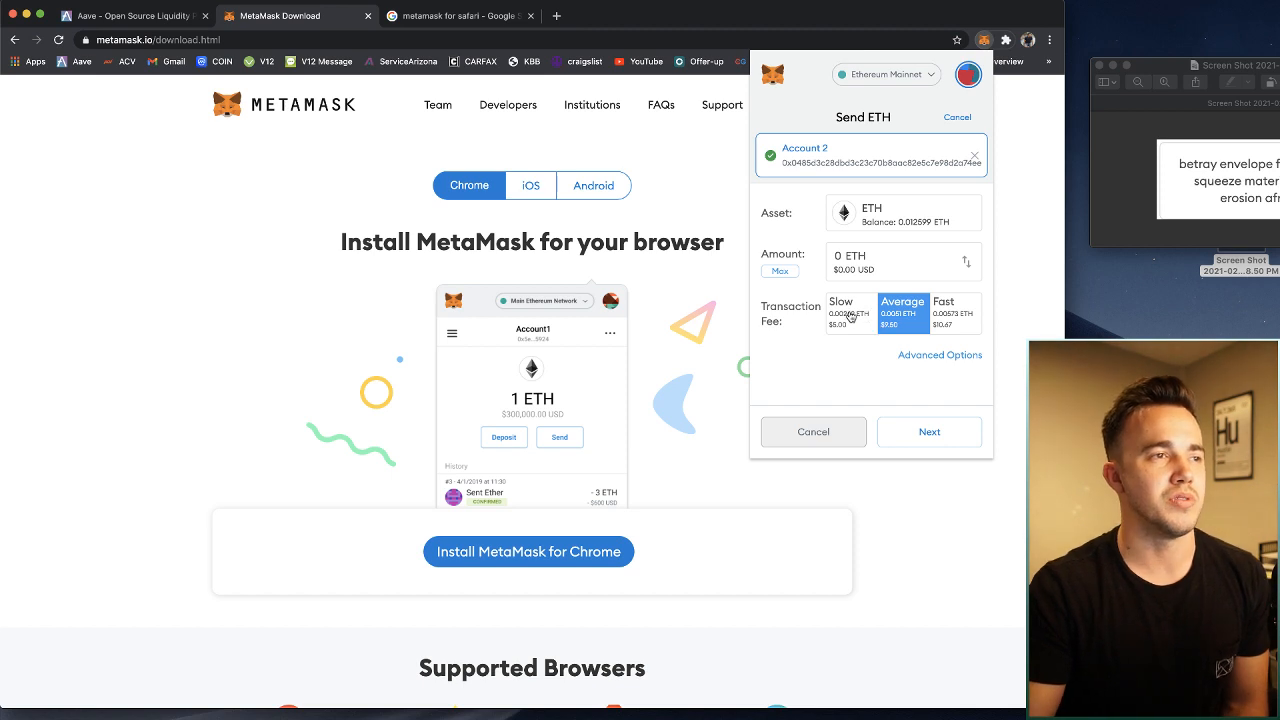
mouse_move(968, 310)
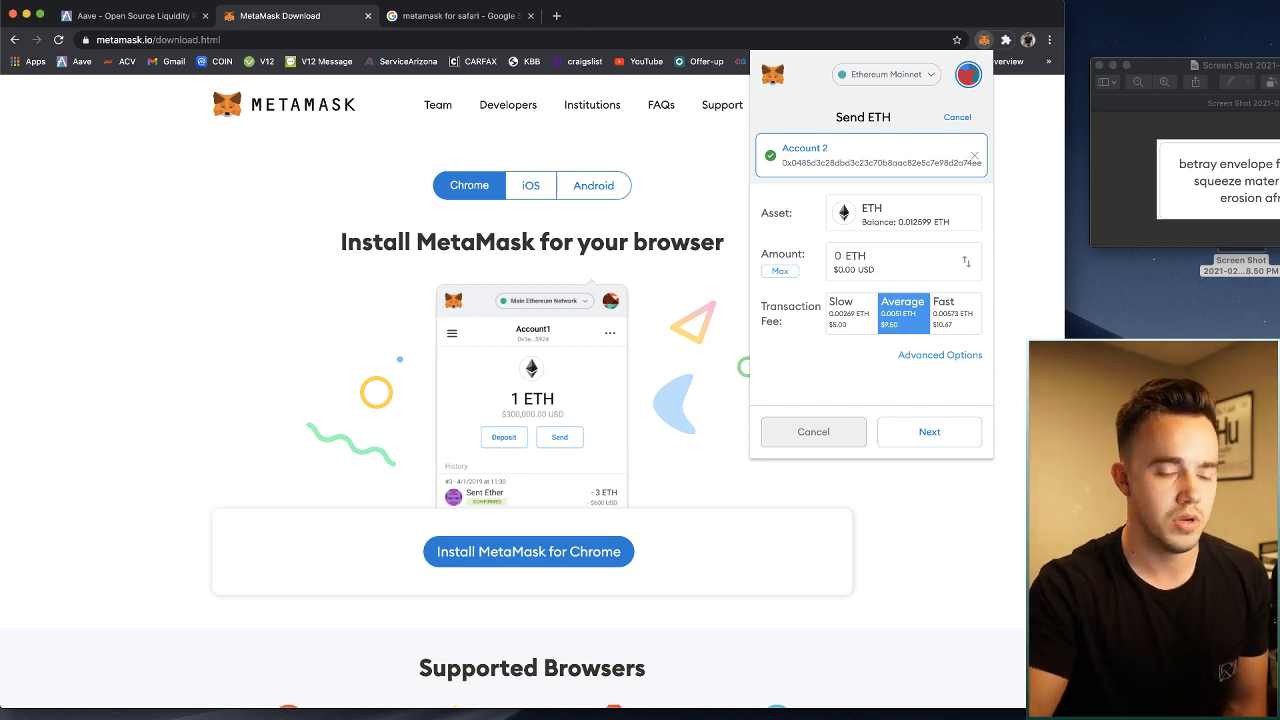
- Enter .007 ETH (about $13.03) as the amount to send to Account 2
text(.00)
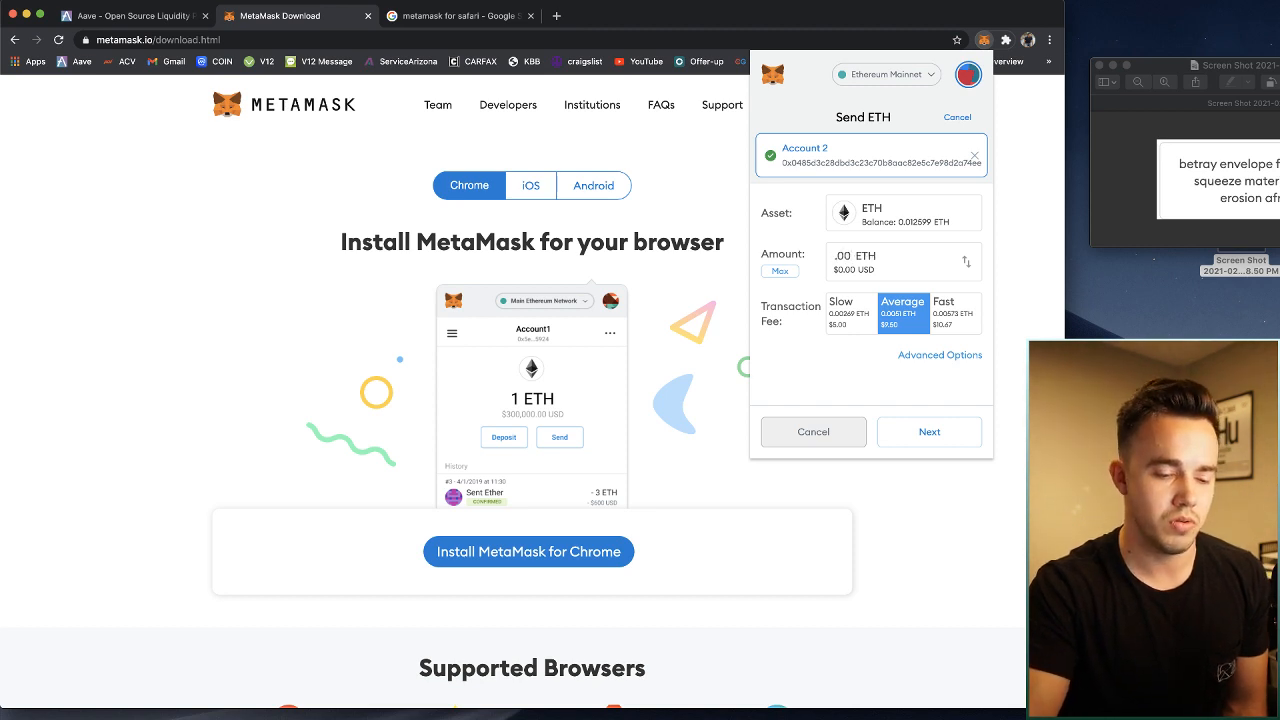
text(.007)
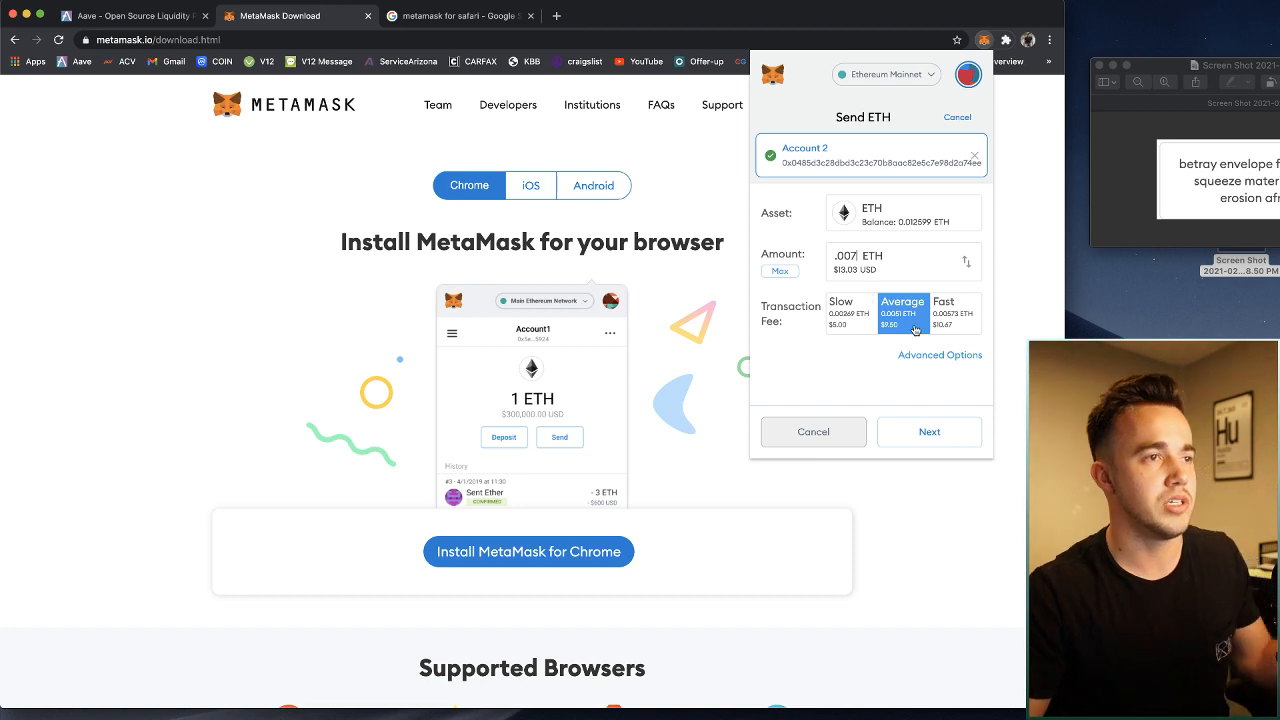
mouse_move(890, 333)
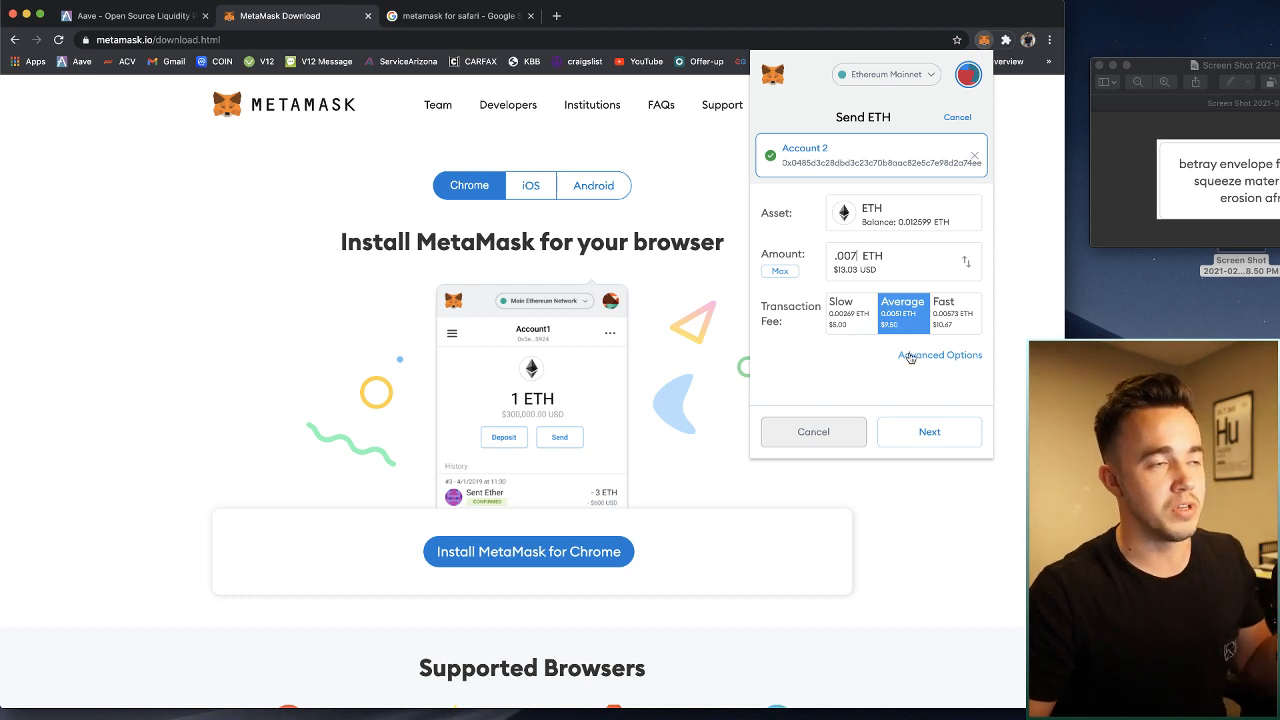
mouse_move(917, 360)
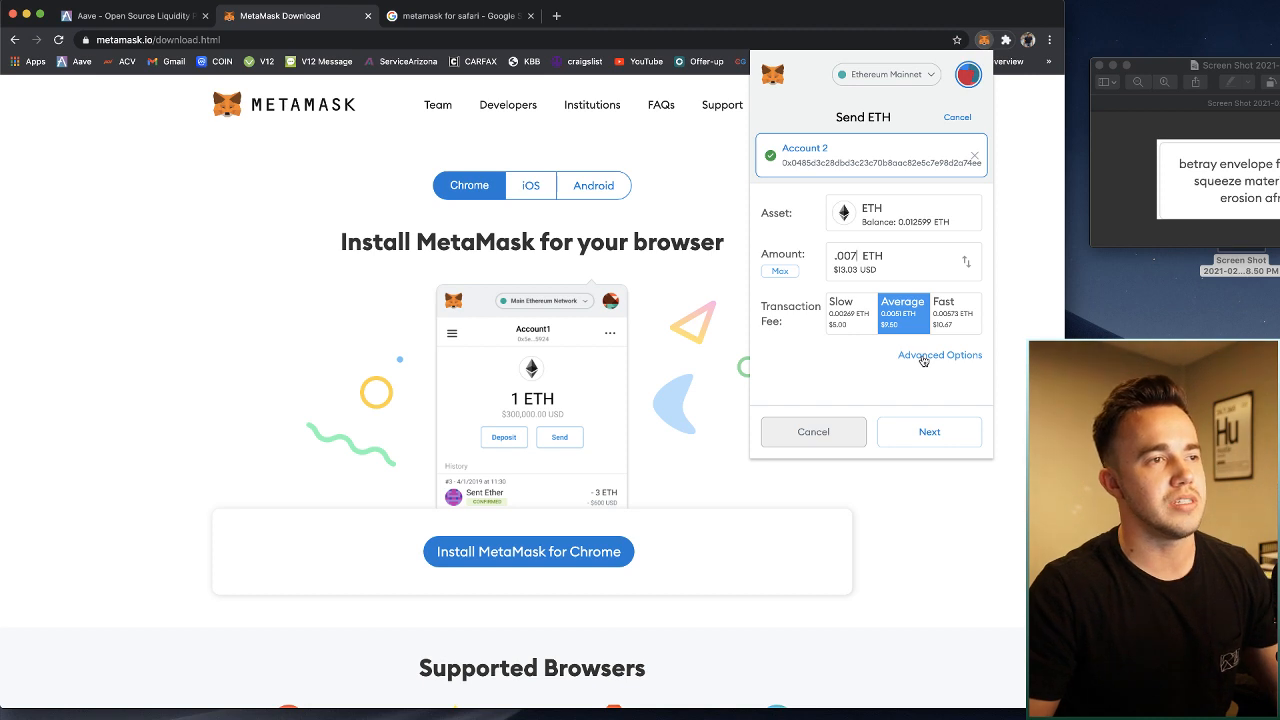
- Open Customize Gas advanced options: gas price 243, limit 21000, fee 0.005103 ETH
click(939, 355)
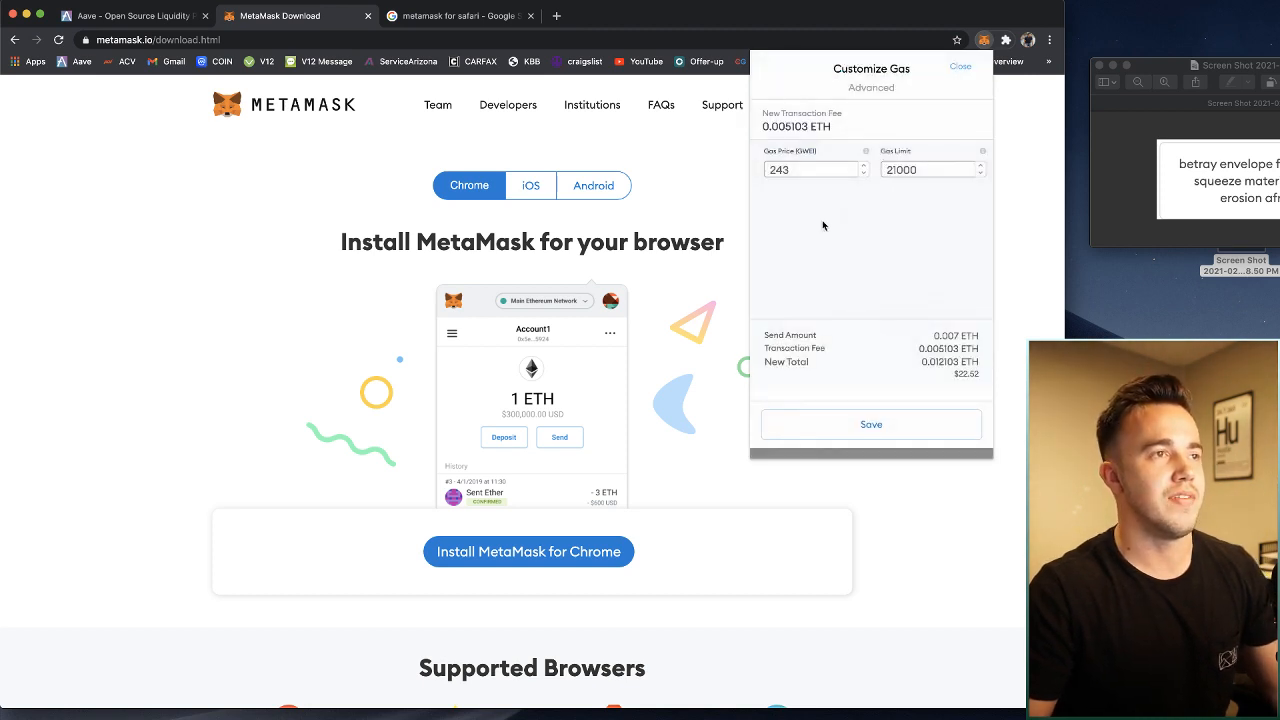
mouse_move(805, 163)
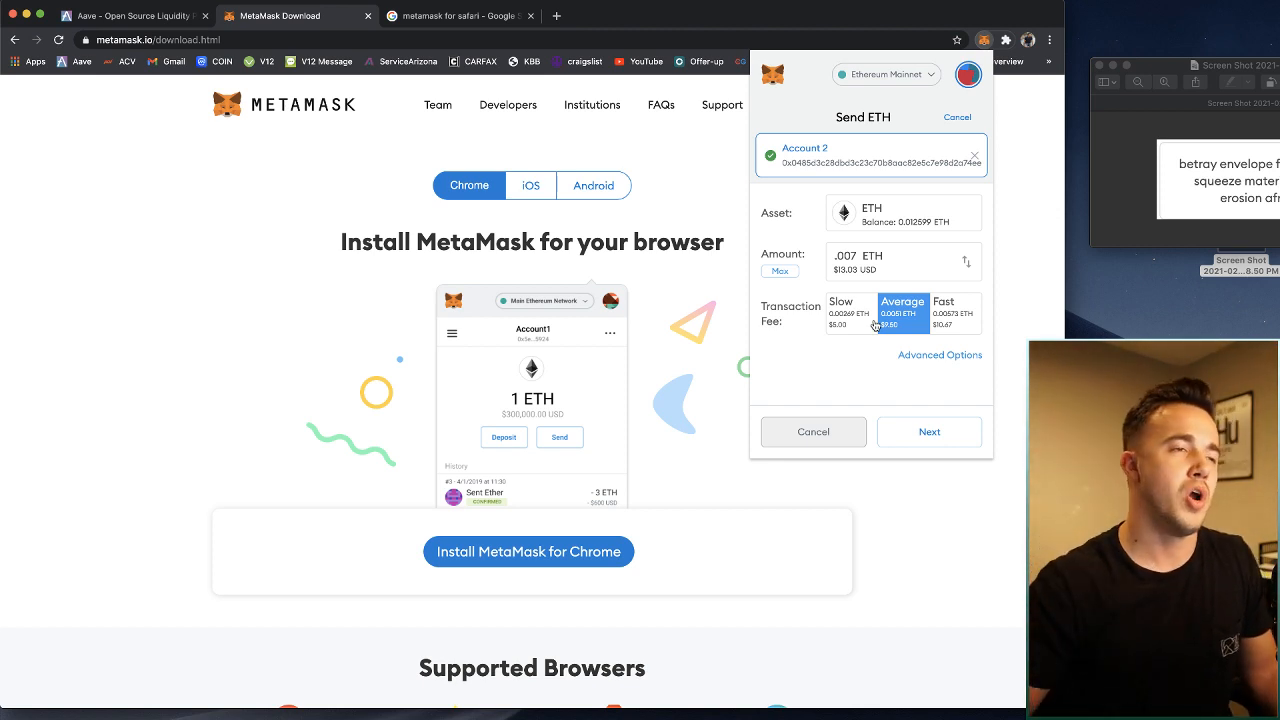
mouse_move(857, 318)
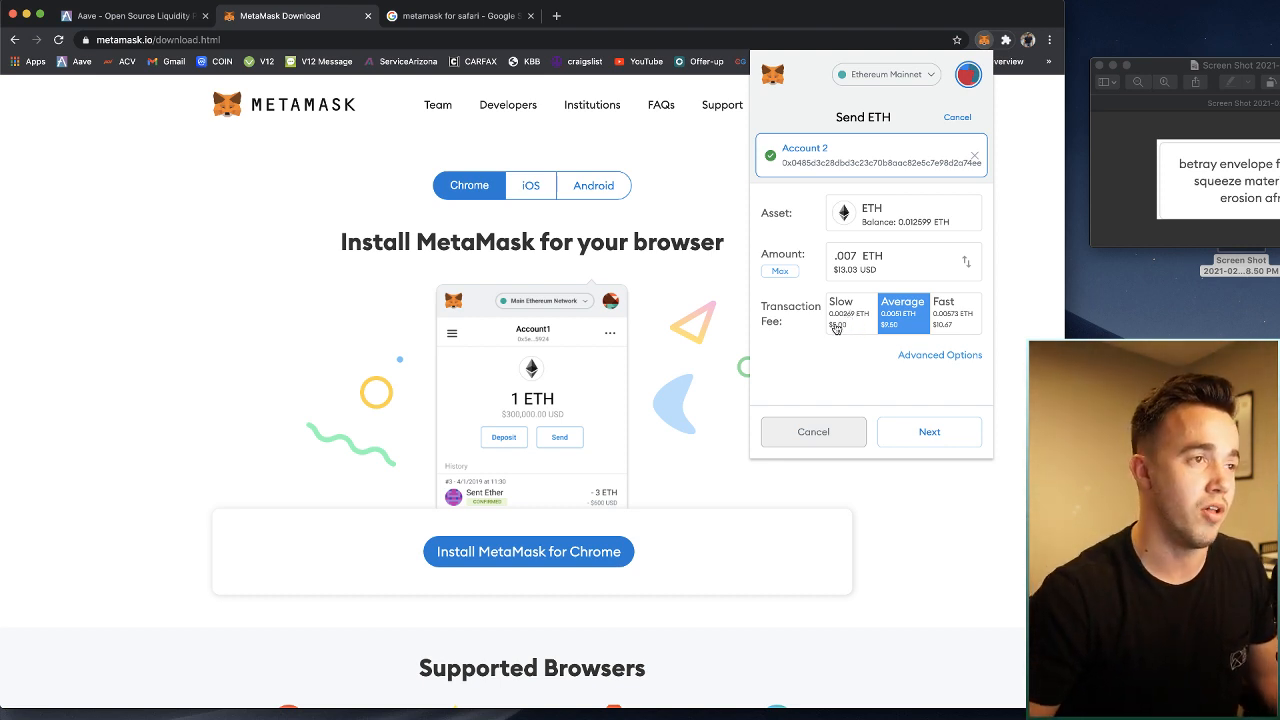
mouse_move(863, 343)
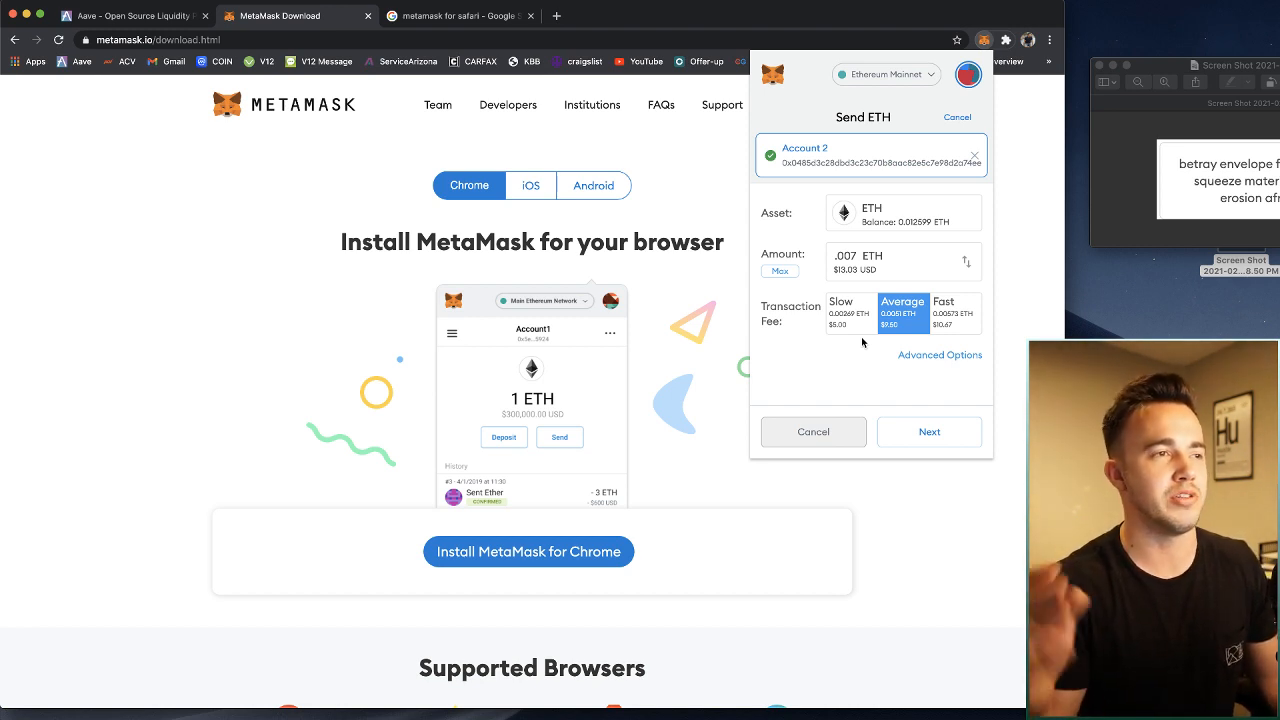
mouse_move(916, 216)
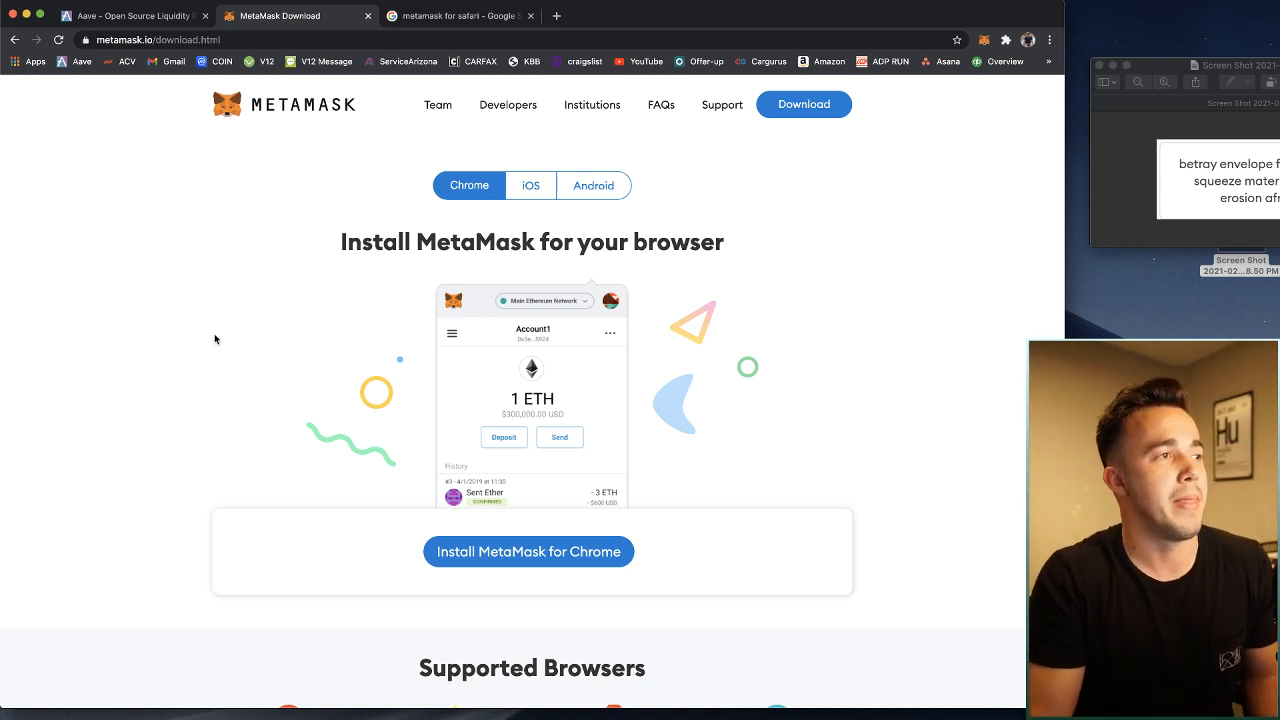
mouse_move(210, 127)
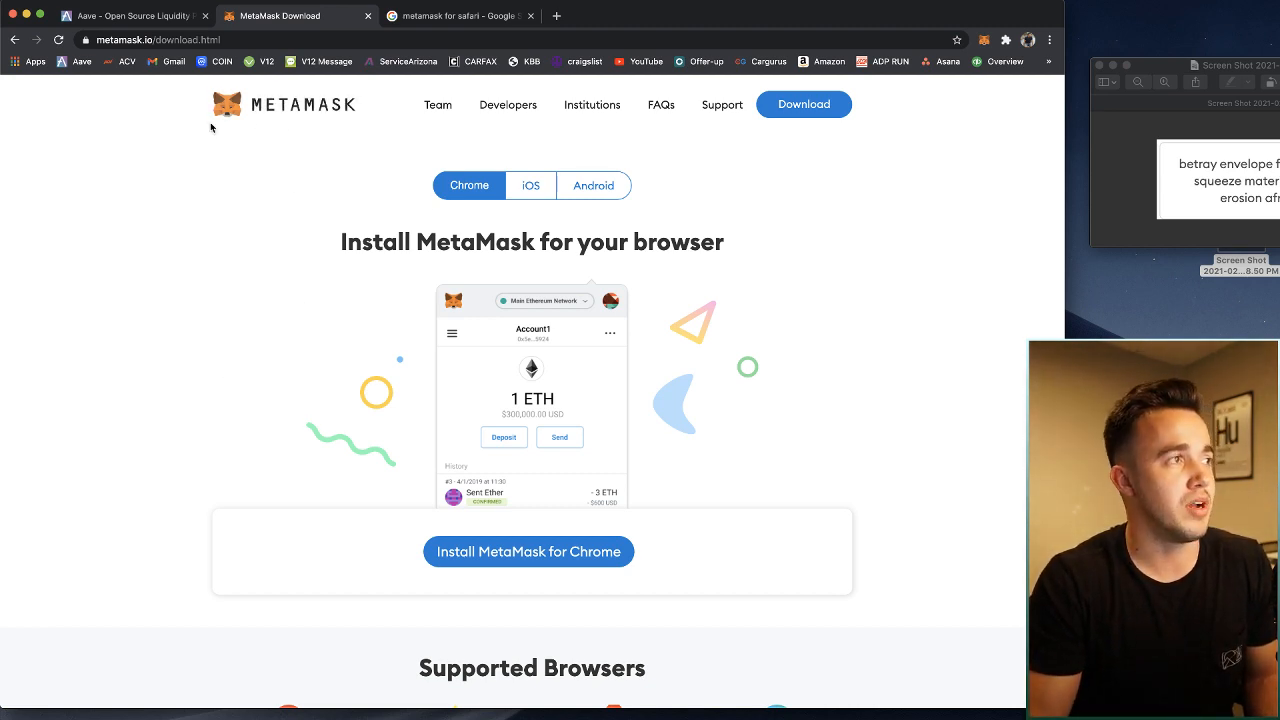
mouse_move(322, 110)
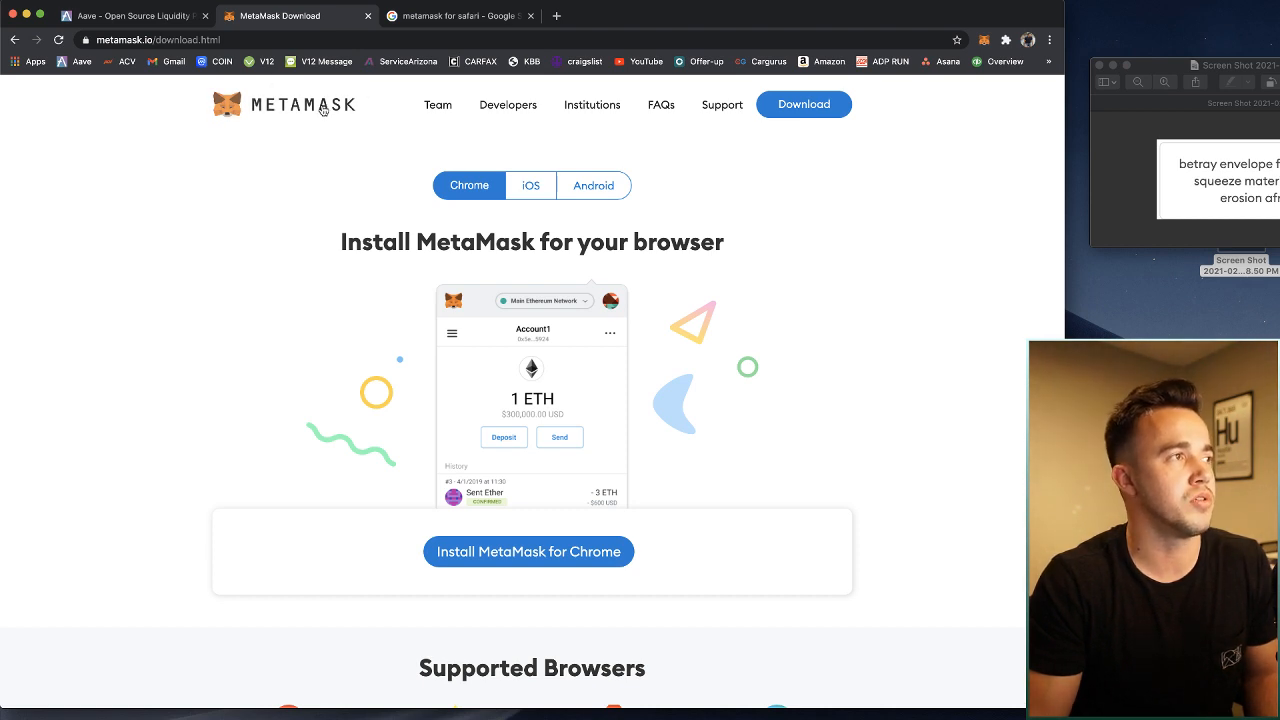